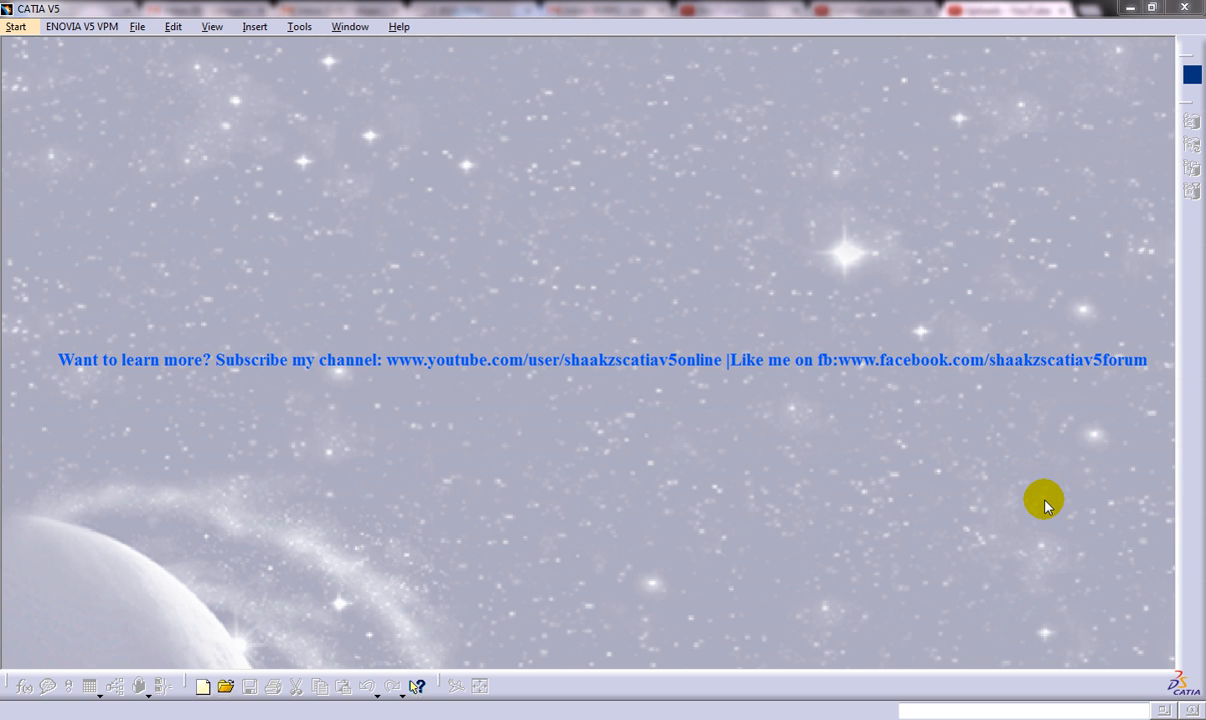
pyautogui.moveTo(432, 320)
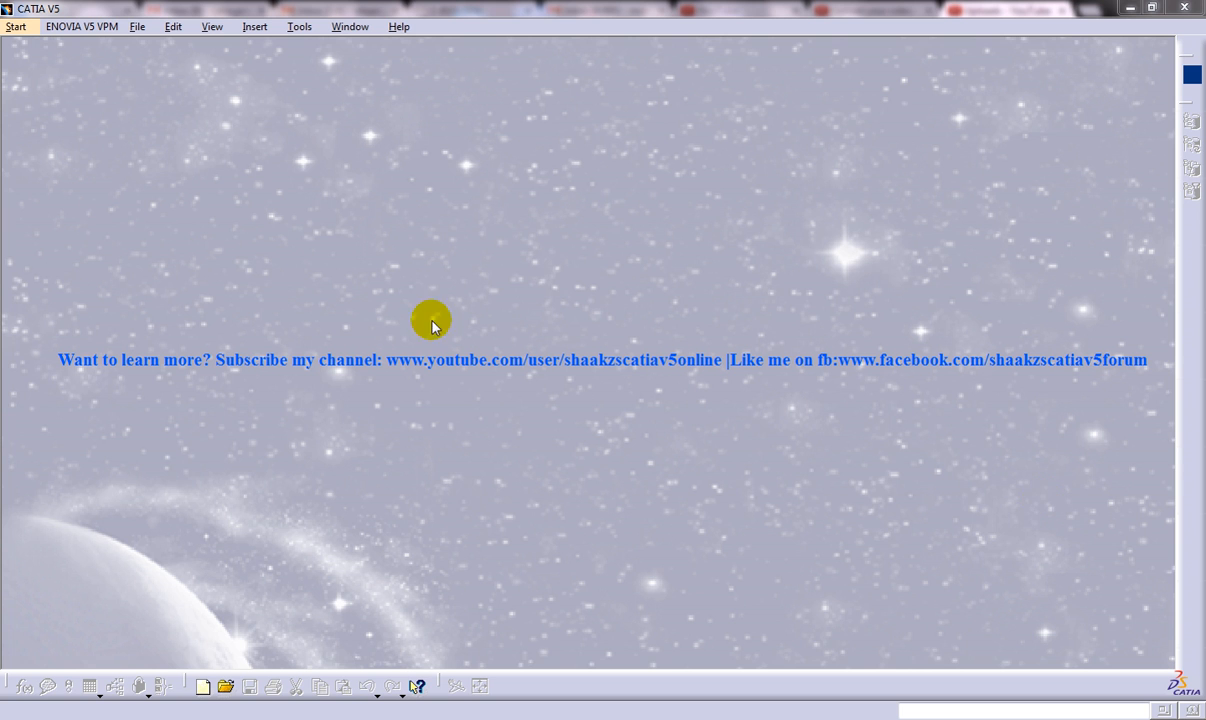
# Start a new empty Product1 in the Assembly Design workbench.
pyautogui.click(16, 26)
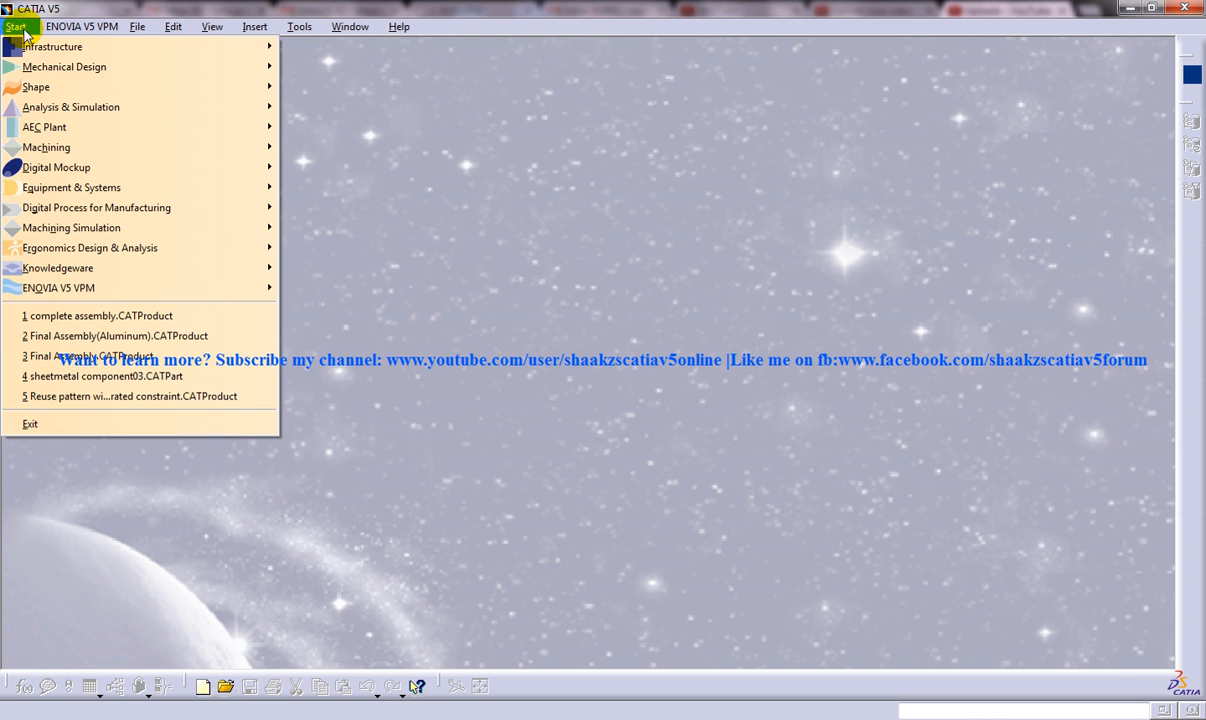
pyautogui.click(624, 352)
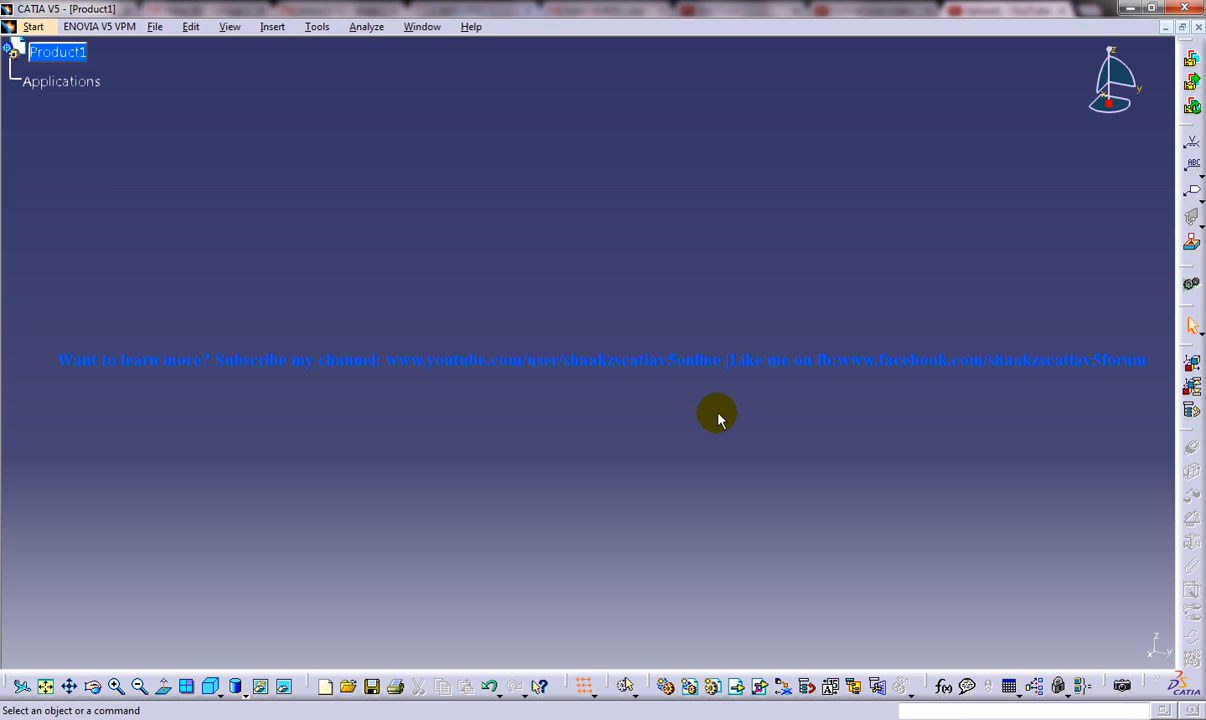
pyautogui.moveTo(518, 328)
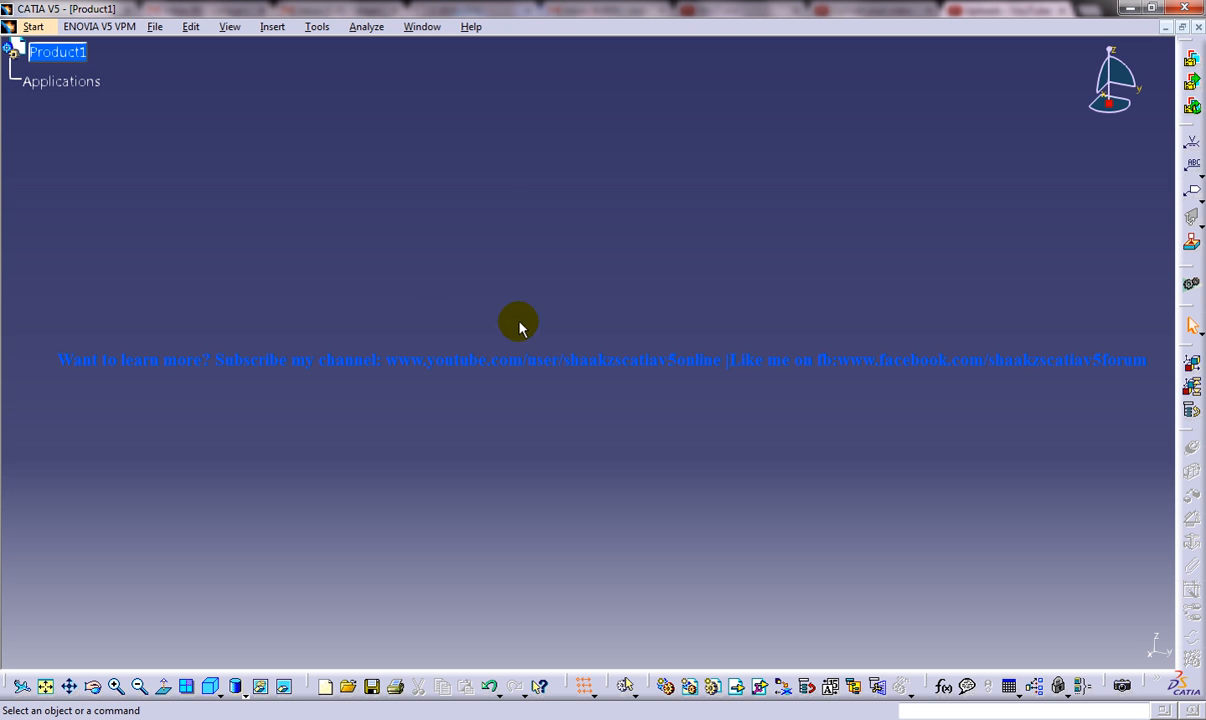
pyautogui.moveTo(156, 26)
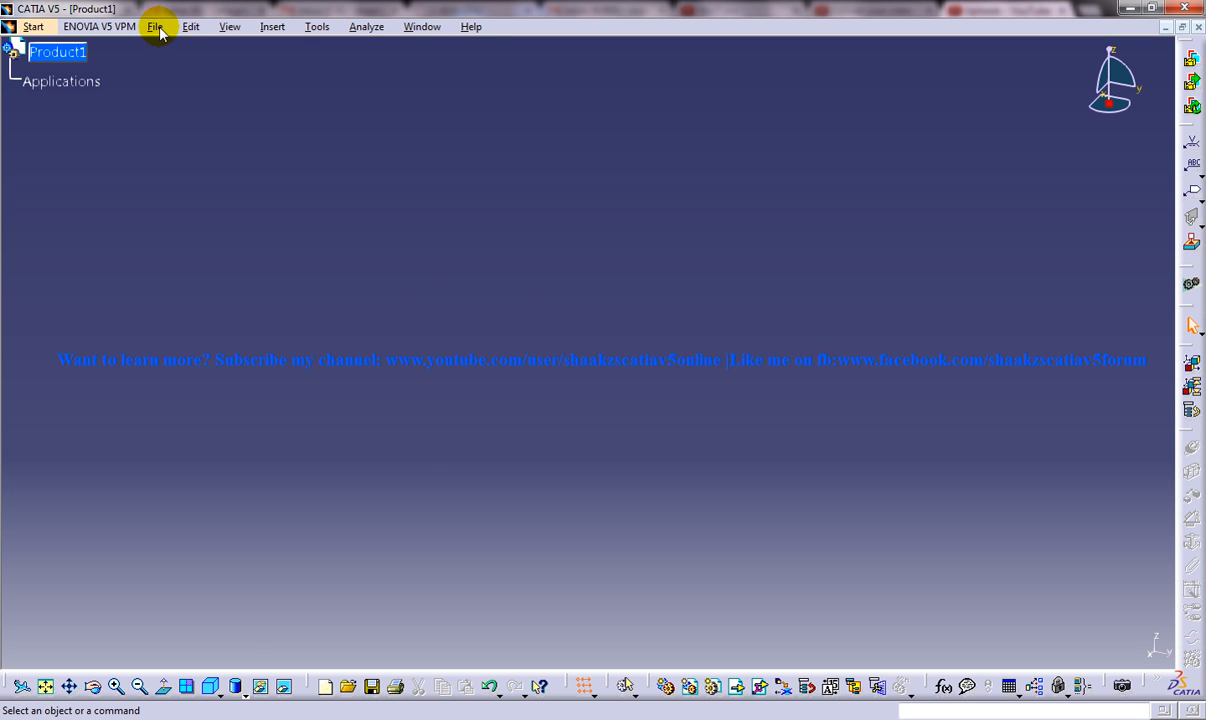
# Insert a new Part1 into Product1 and activate it for part editing.
pyautogui.click(272, 26)
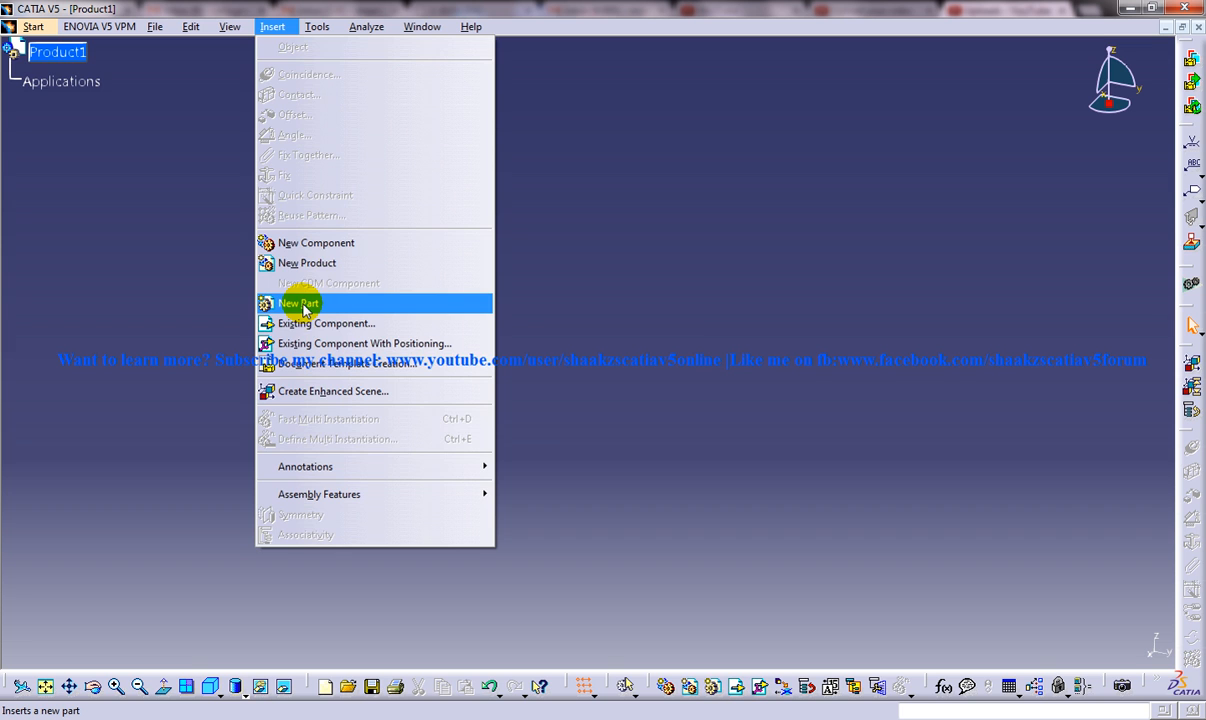
pyautogui.click(298, 304)
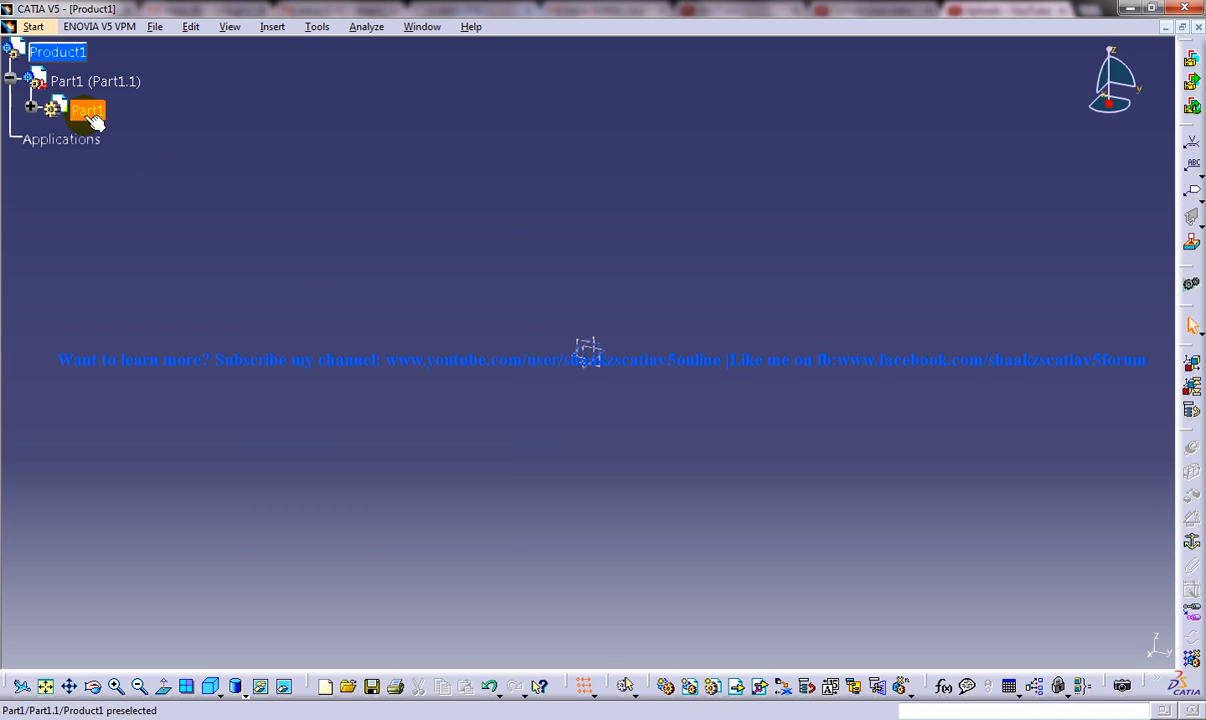
pyautogui.doubleClick(88, 110)
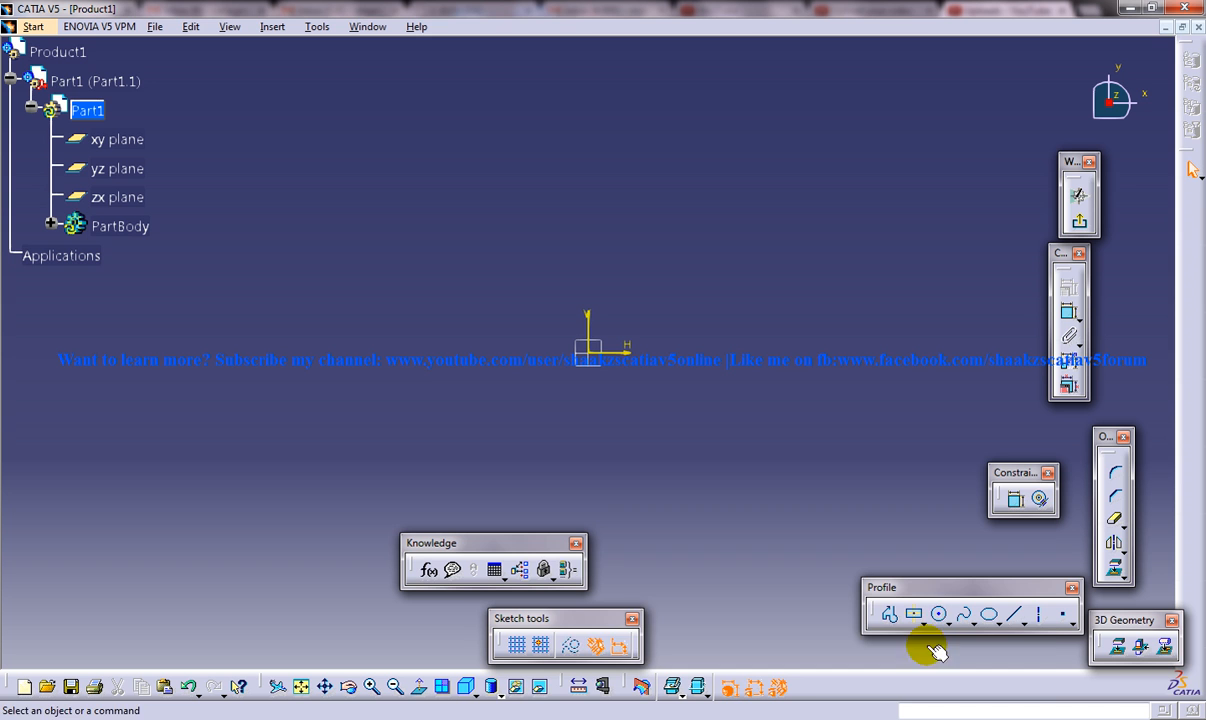
# Pad the two-concentric-circle sketch into a solid flat ring in Part1.
pyautogui.click(938, 614)
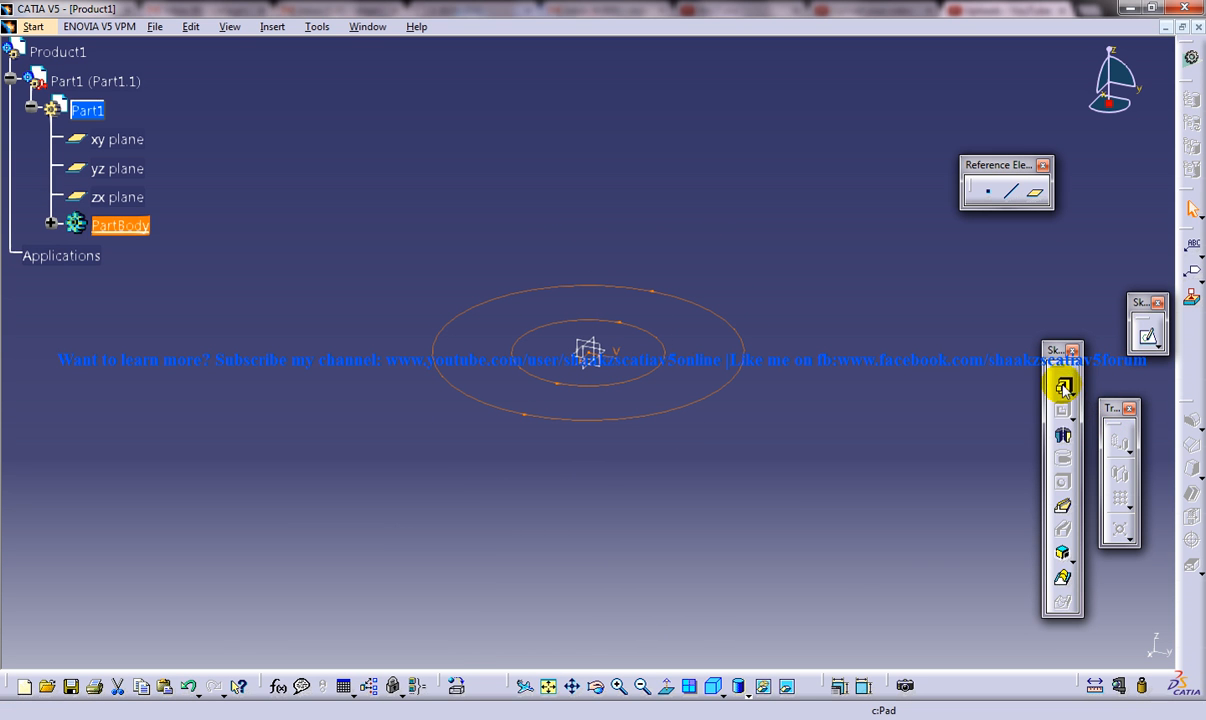
pyautogui.click(1062, 386)
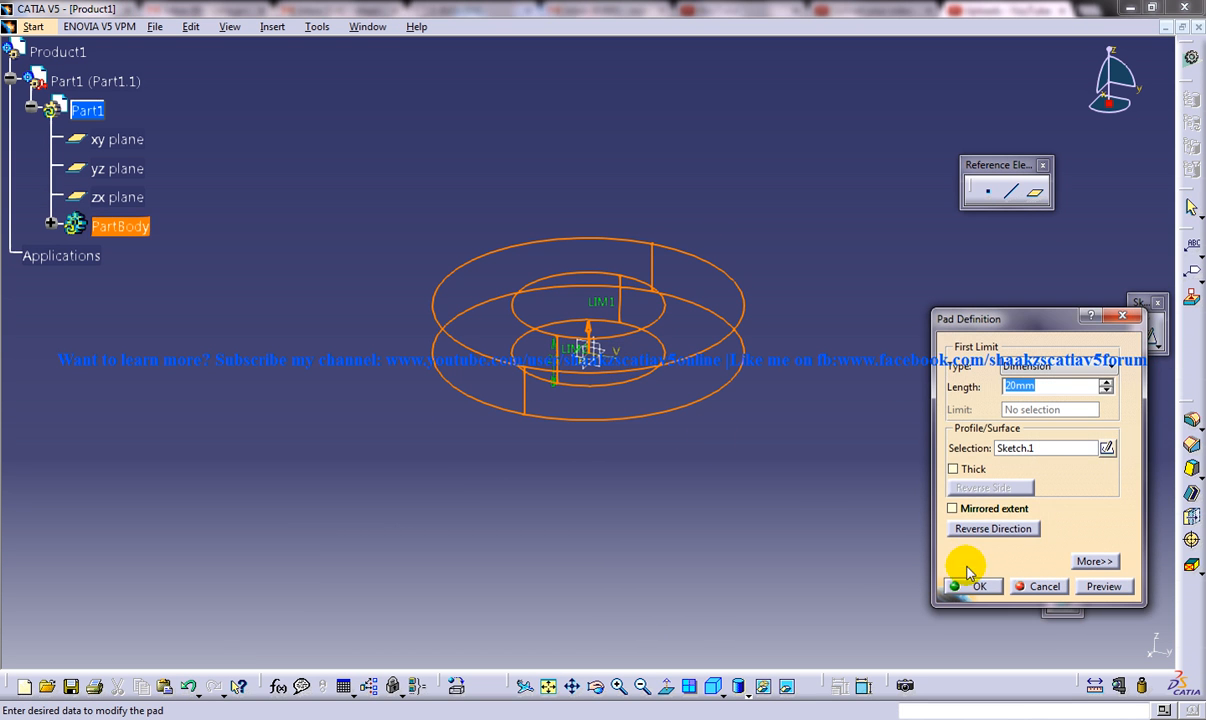
pyautogui.click(980, 586)
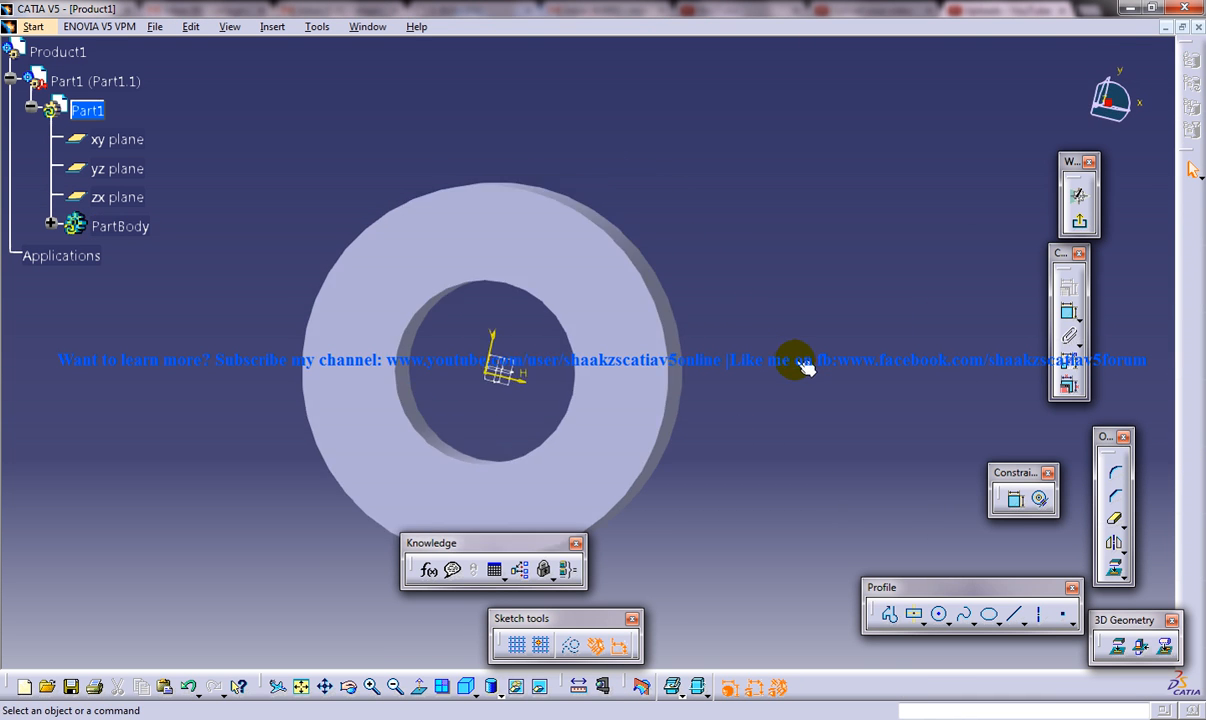
# Pocket a small circle through the ring near its outer edge as a hole.
pyautogui.click(940, 614)
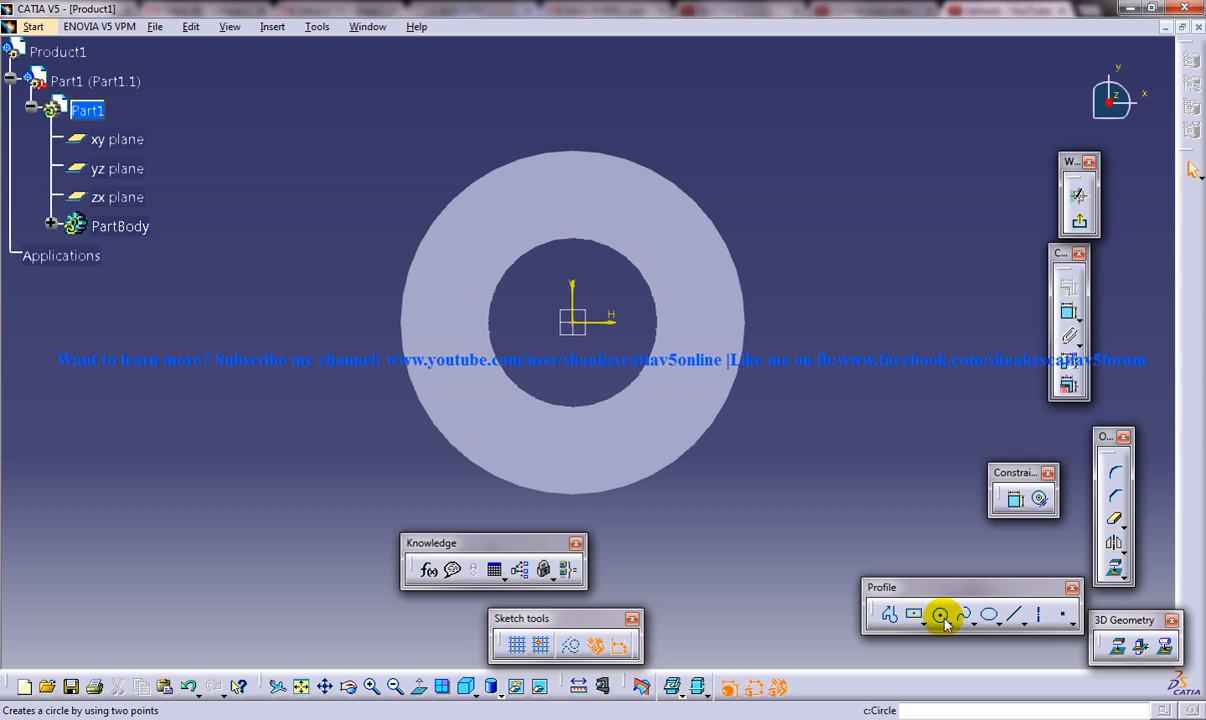
pyautogui.click(940, 614)
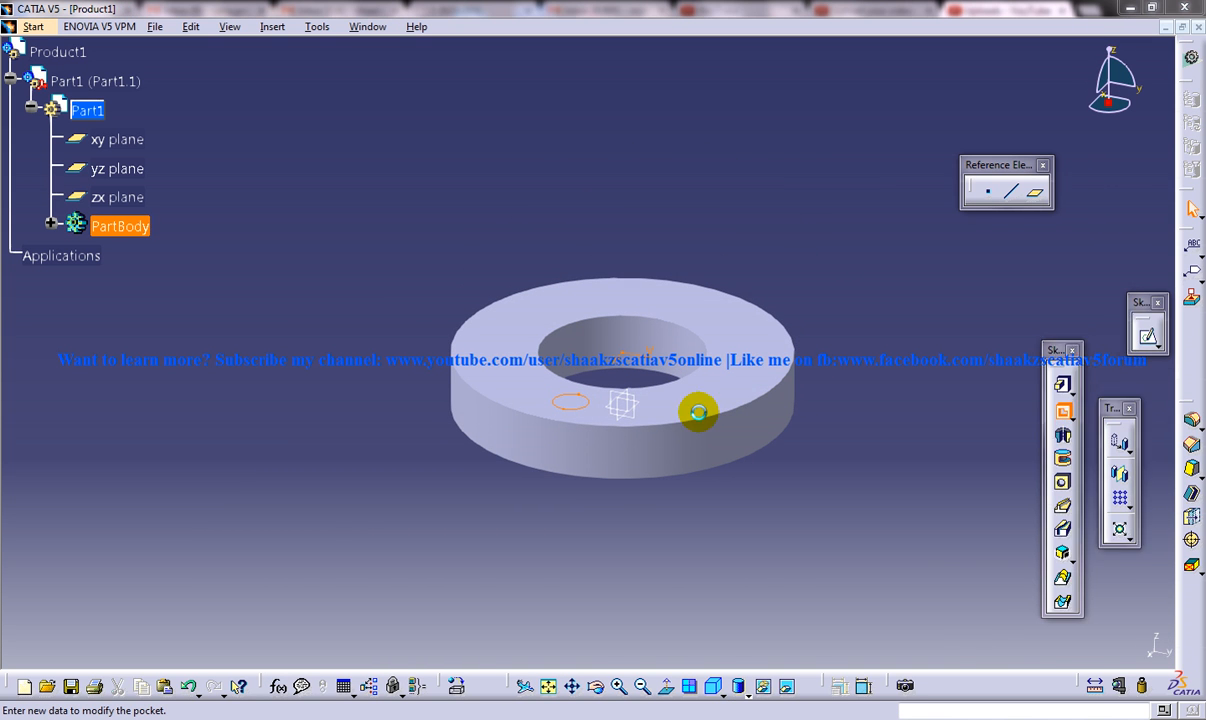
pyautogui.click(1020, 364)
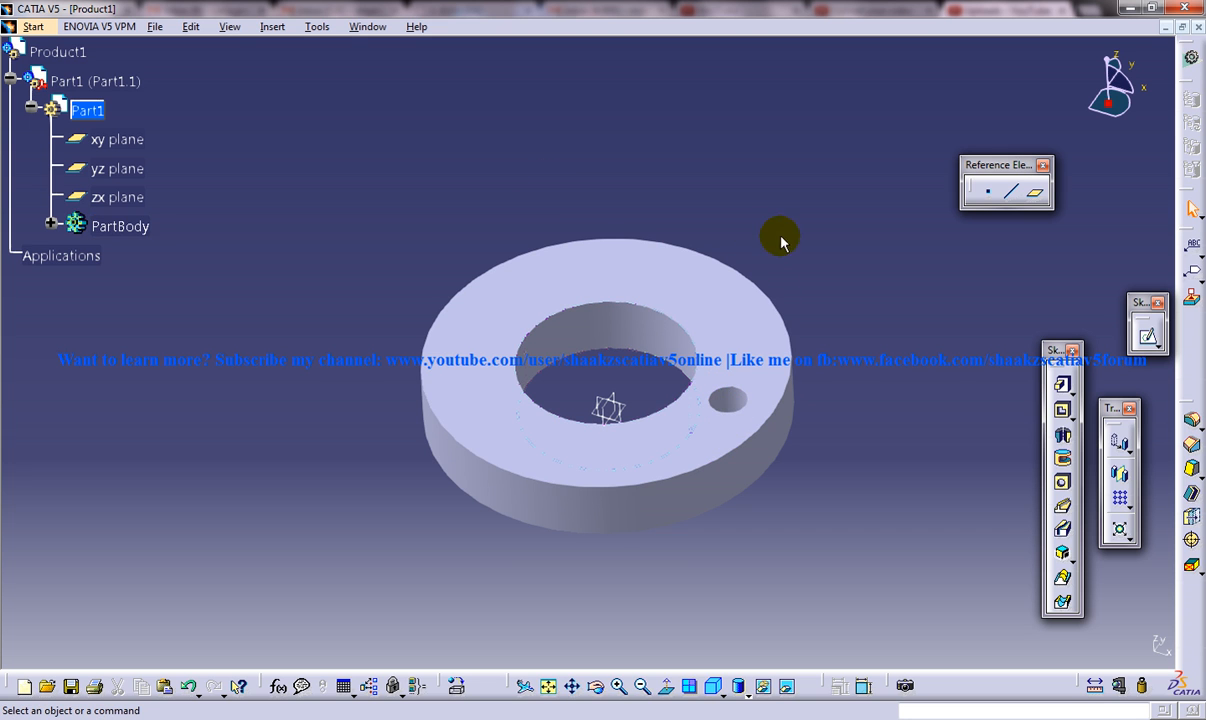
pyautogui.moveTo(56, 230)
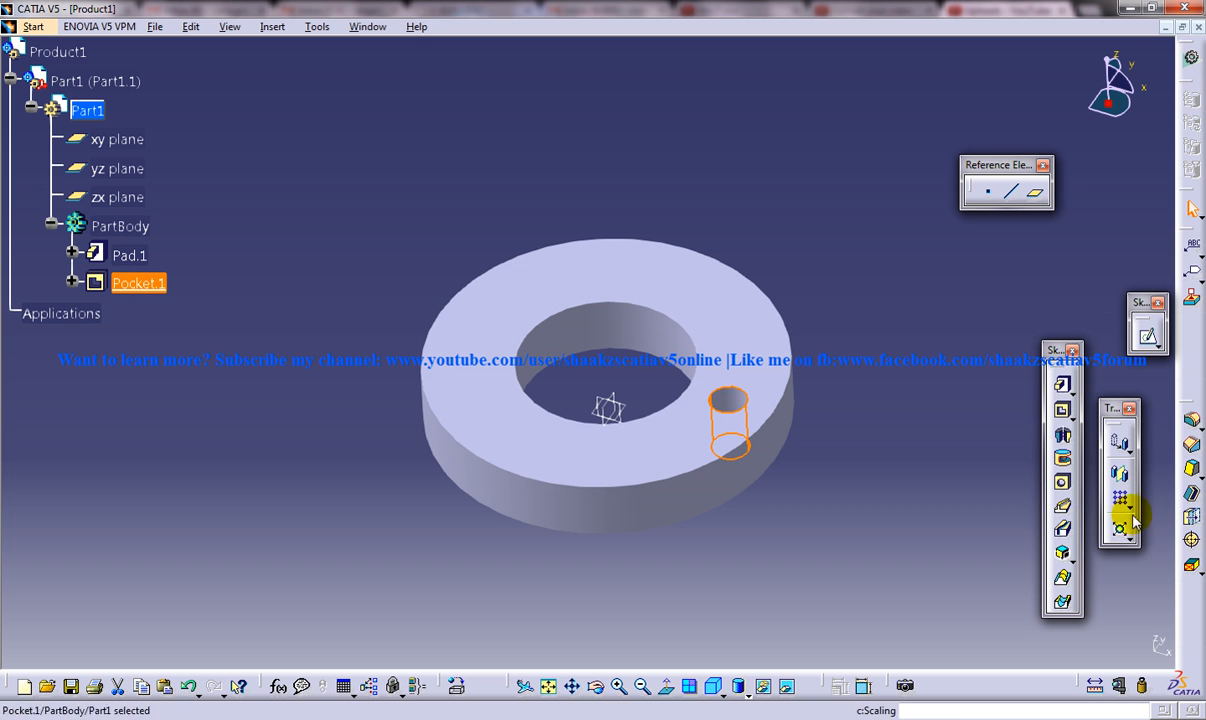
# Circular-pattern Pocket.1 as a complete crown of 6 holes around the ring.
pyautogui.click(1120, 516)
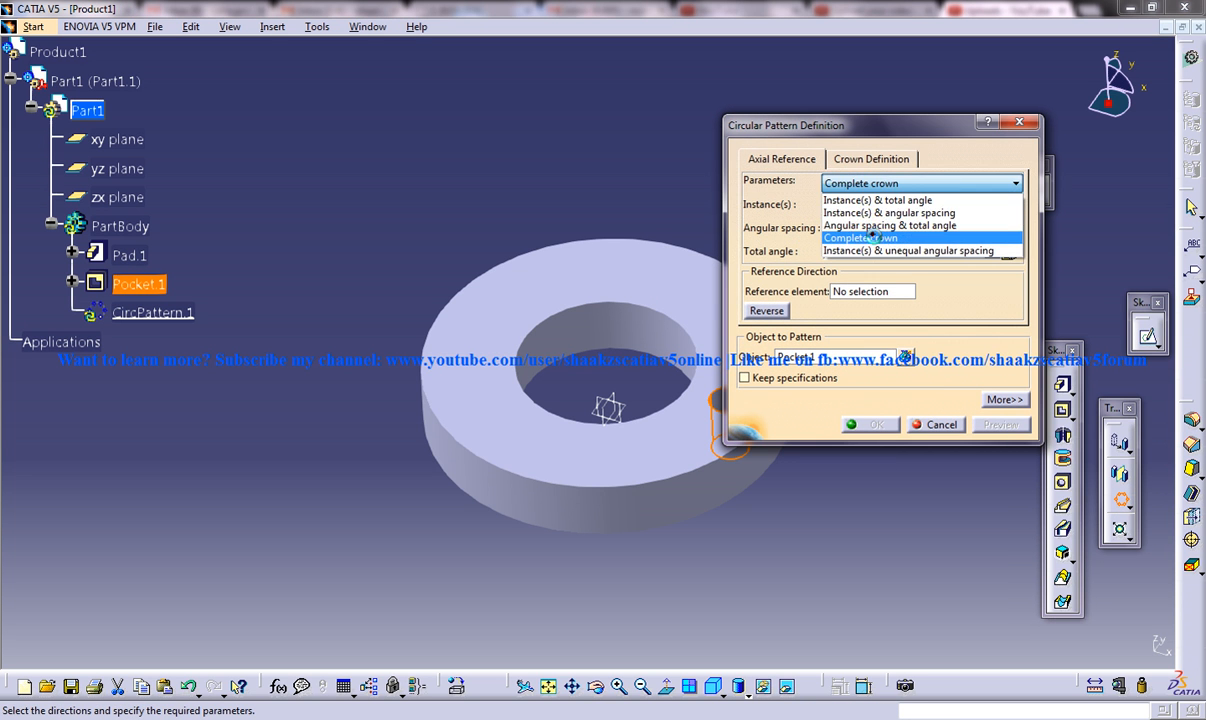
pyautogui.click(860, 238)
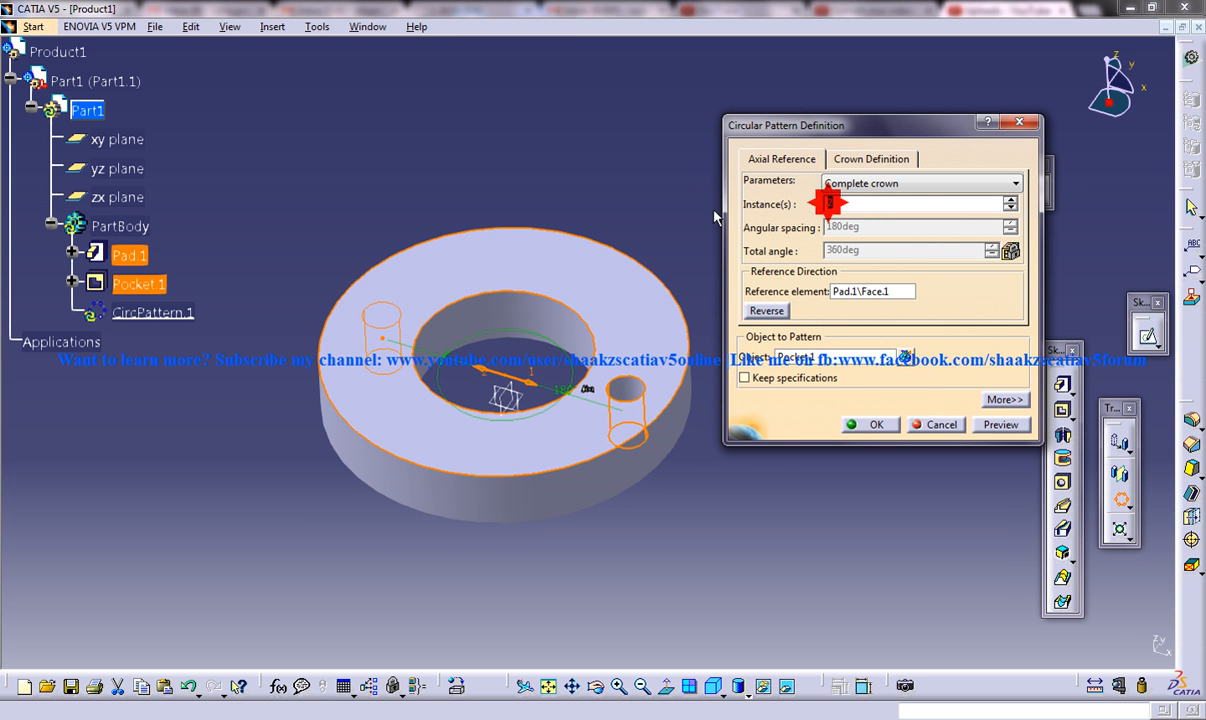
pyautogui.click(1010, 200)
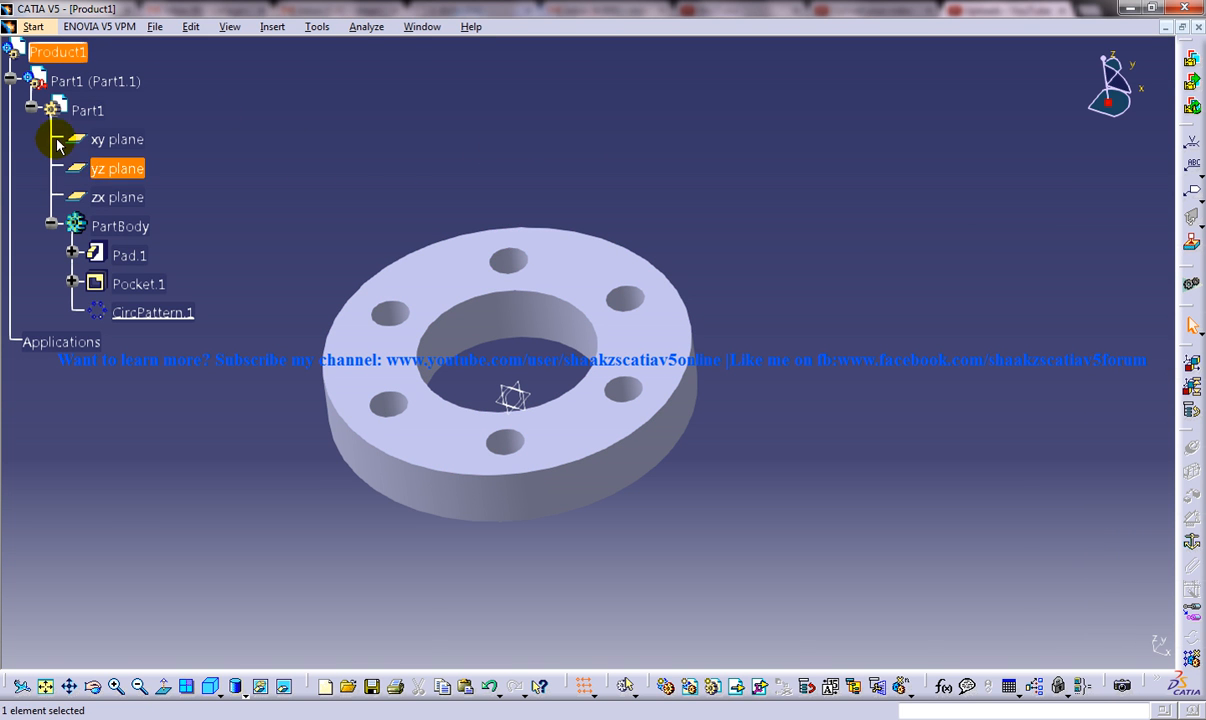
pyautogui.moveTo(628, 304)
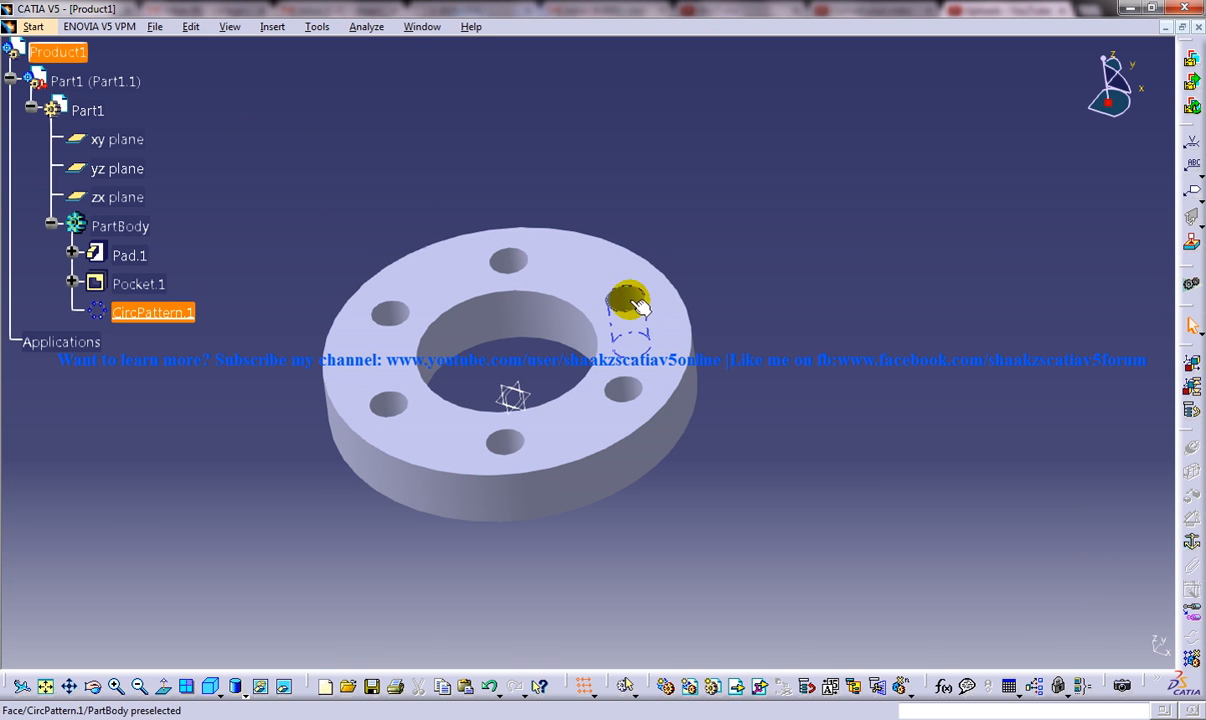
pyautogui.moveTo(620, 308)
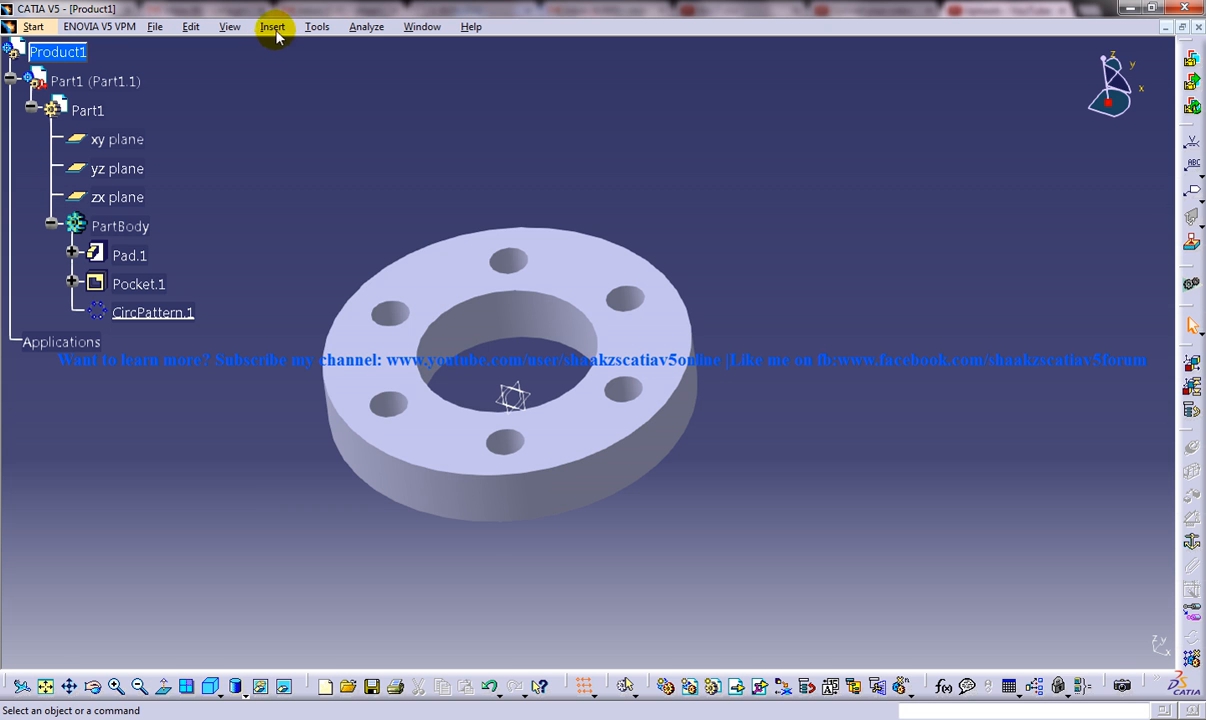
# Insert a new Part2 into Product1 with its own new origin defined.
pyautogui.click(272, 26)
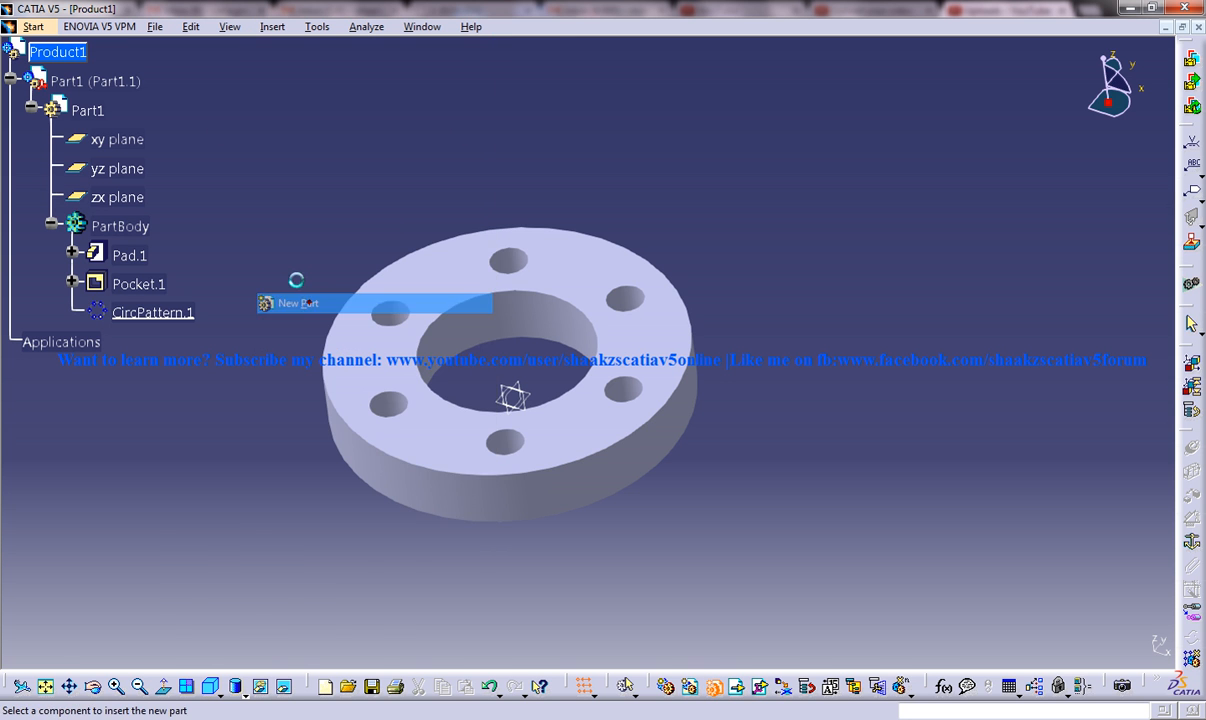
pyautogui.click(296, 304)
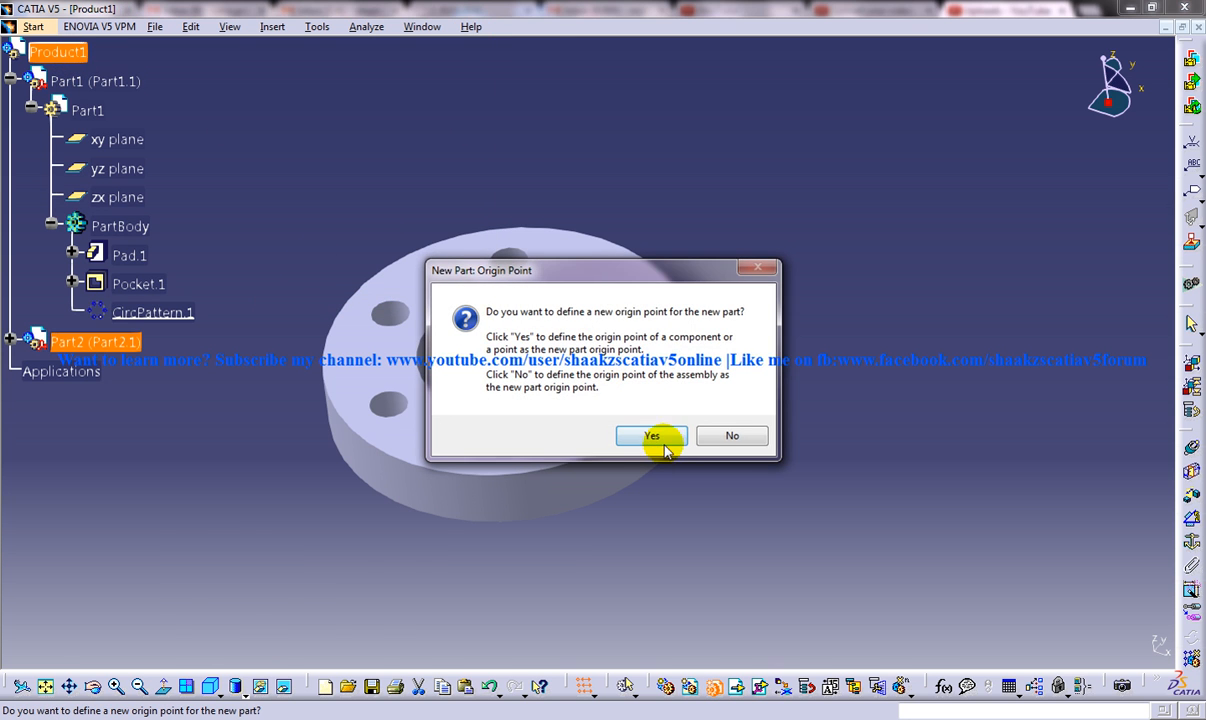
pyautogui.click(652, 436)
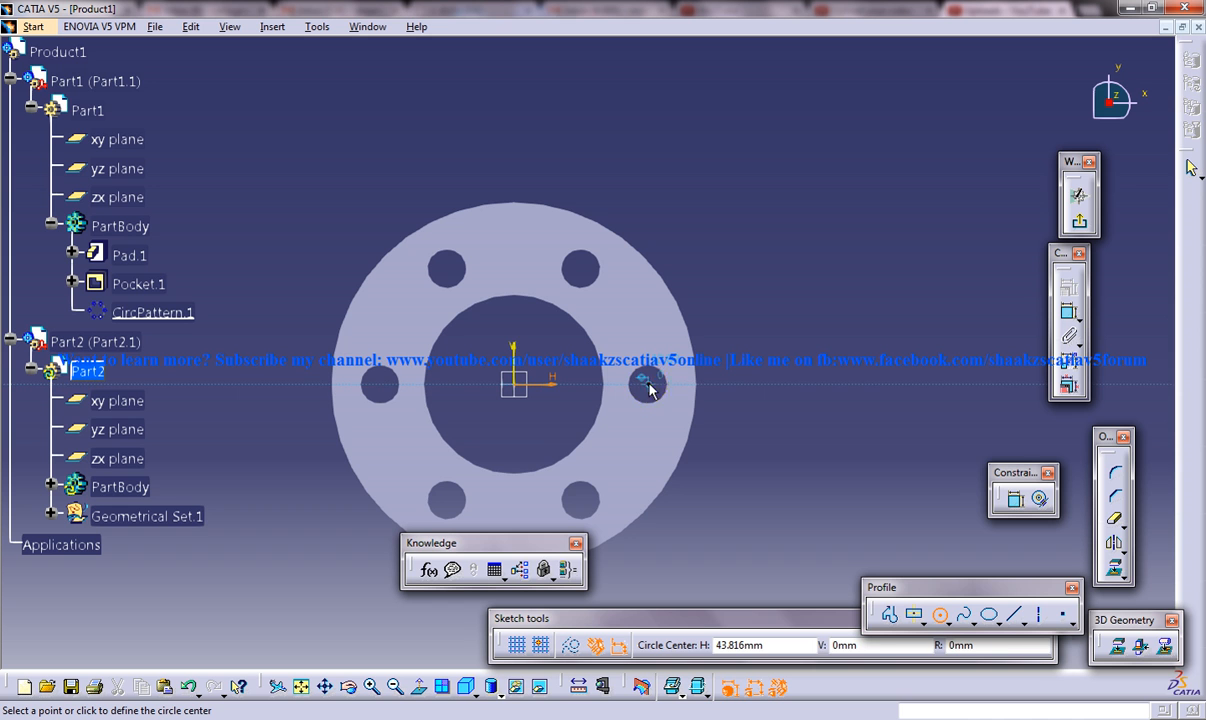
# Sketch a circle inside one flange hole and constrain it concentric to that hole.
pyautogui.click(648, 384)
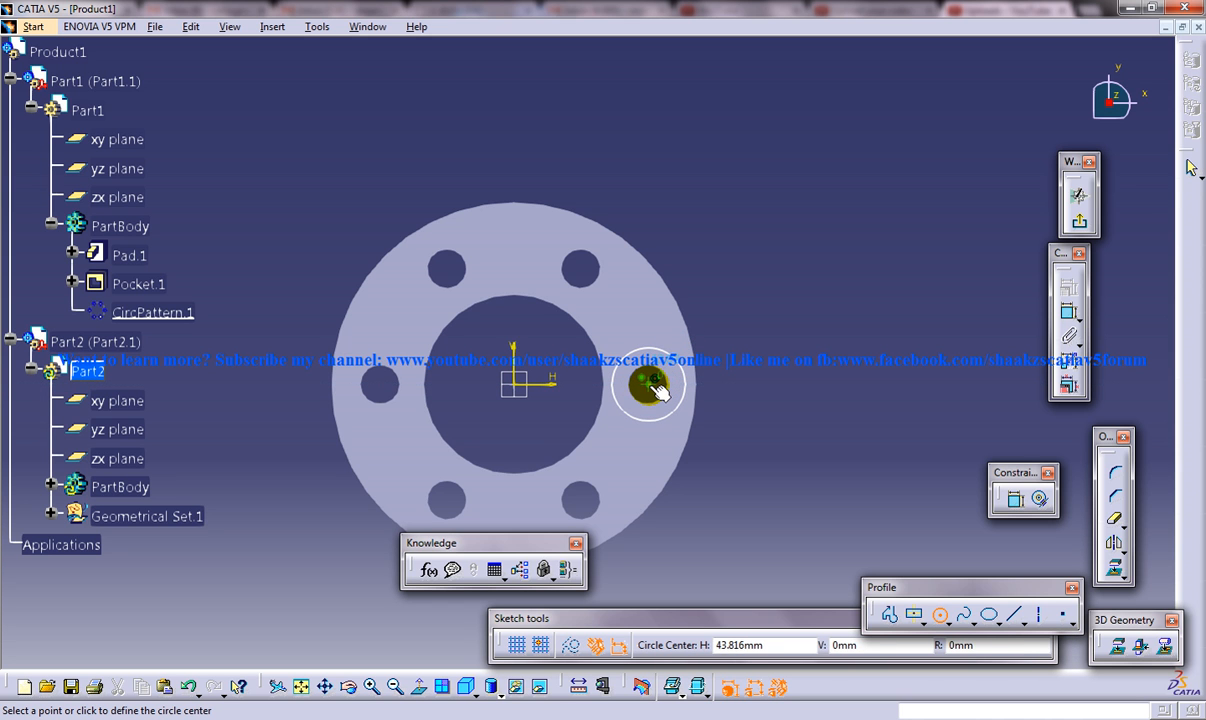
pyautogui.click(652, 384)
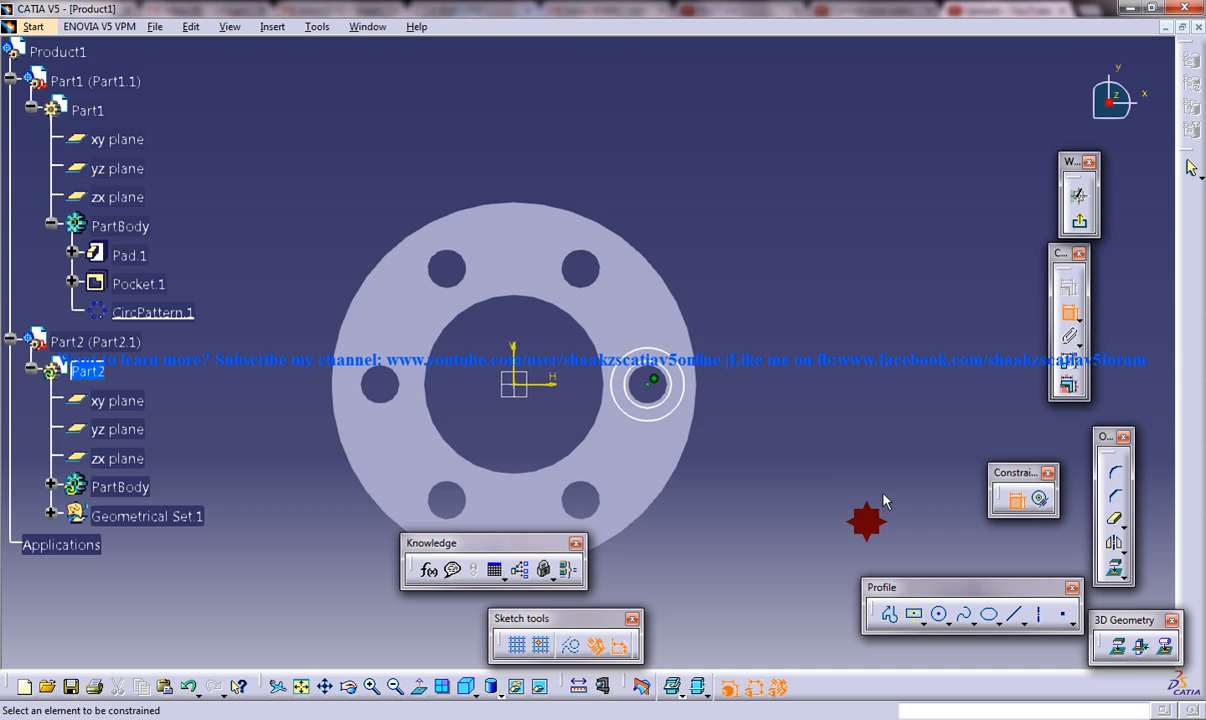
pyautogui.moveTo(876, 272)
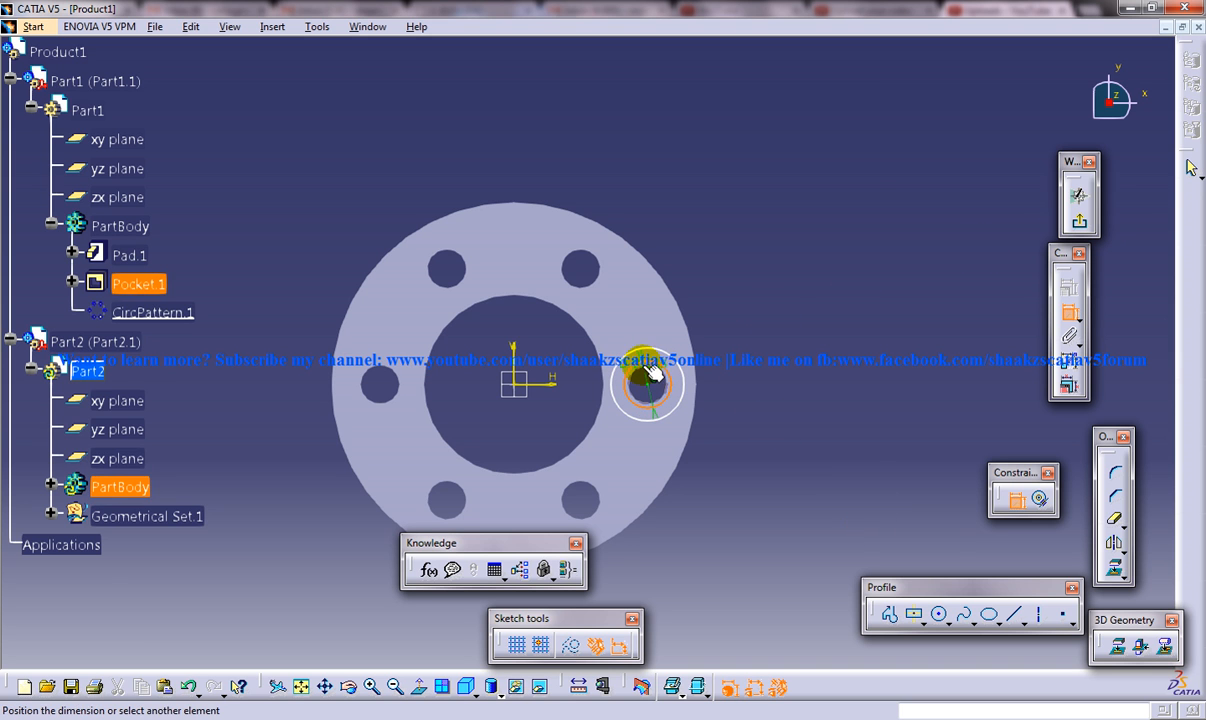
pyautogui.click(644, 384)
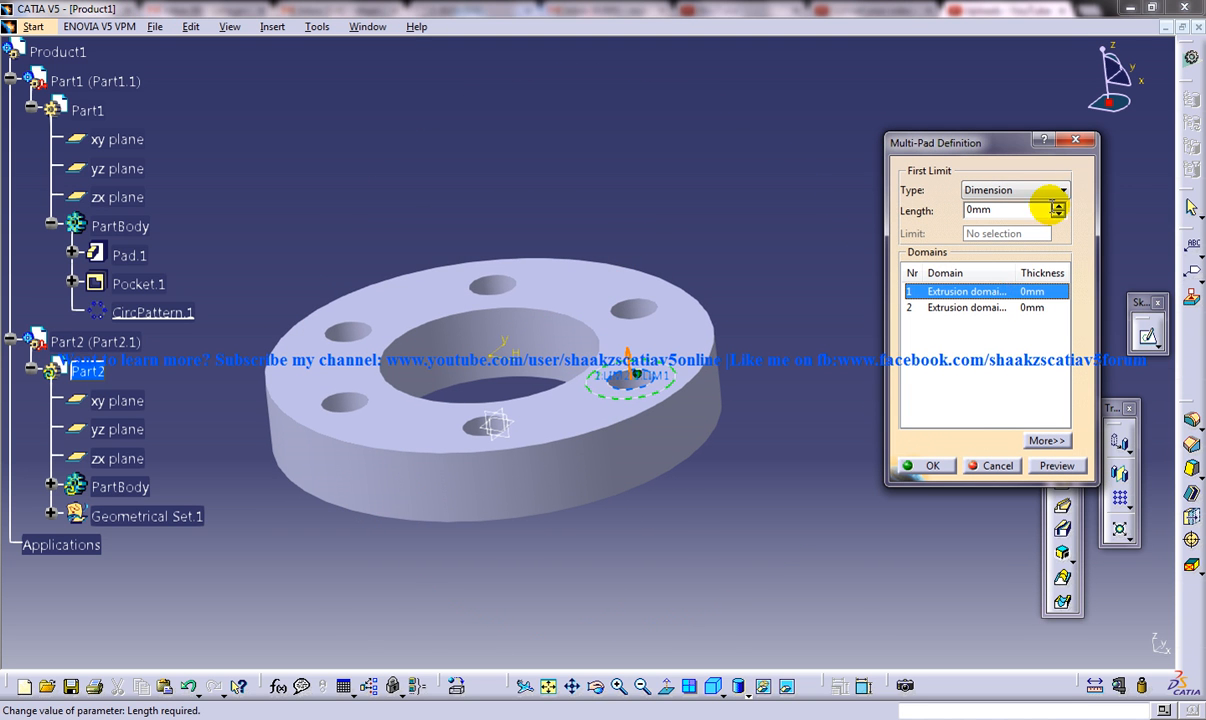
# Define the Multi-Pad with domain lengths 39 mm and 8 mm and confirm the pin.
pyautogui.click(1056, 204)
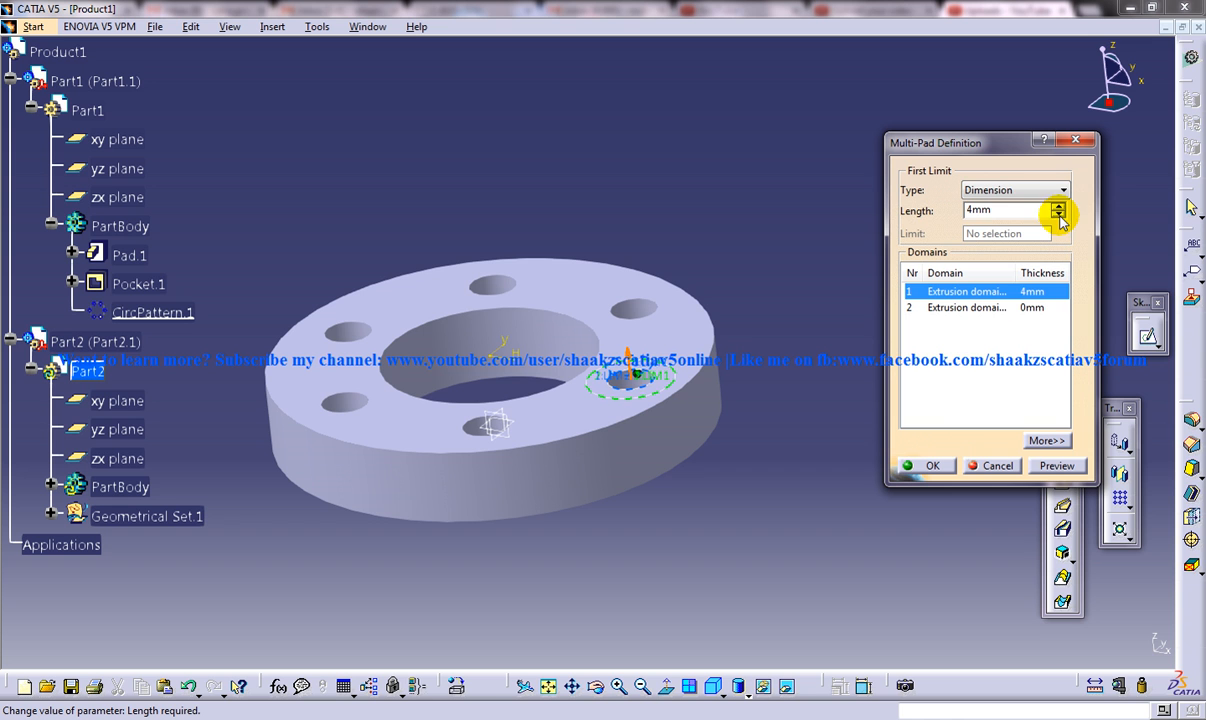
pyautogui.click(1058, 214)
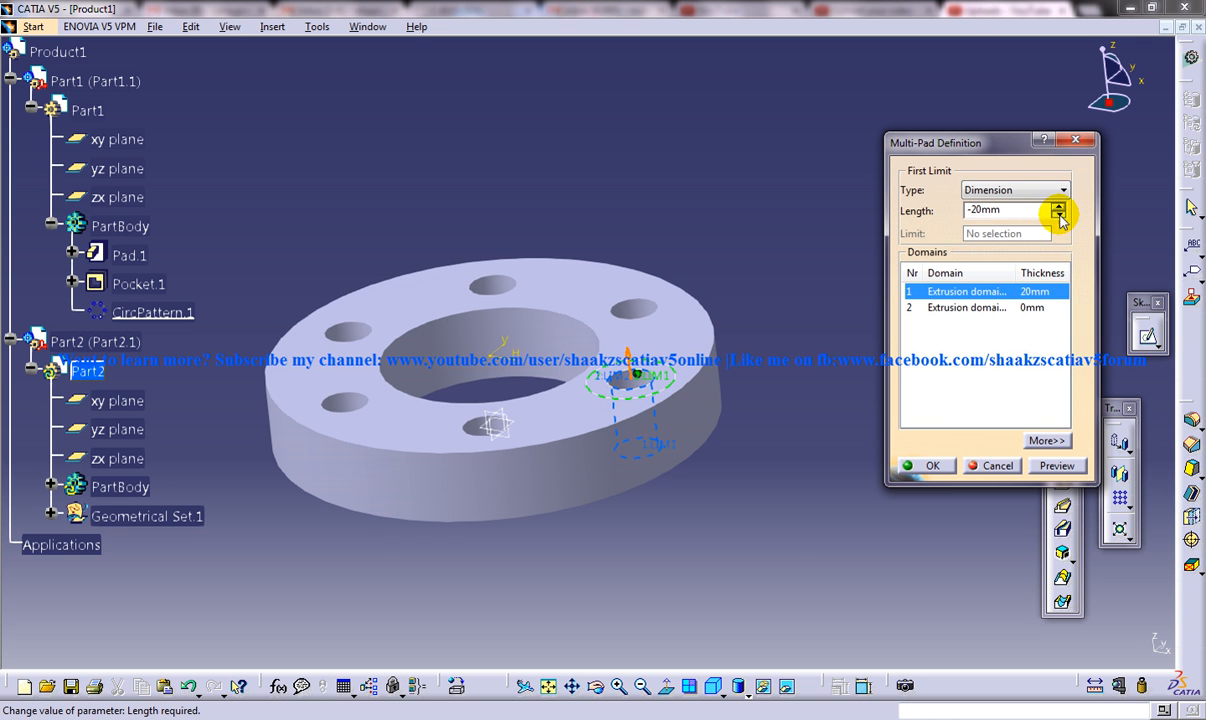
pyautogui.click(1058, 214)
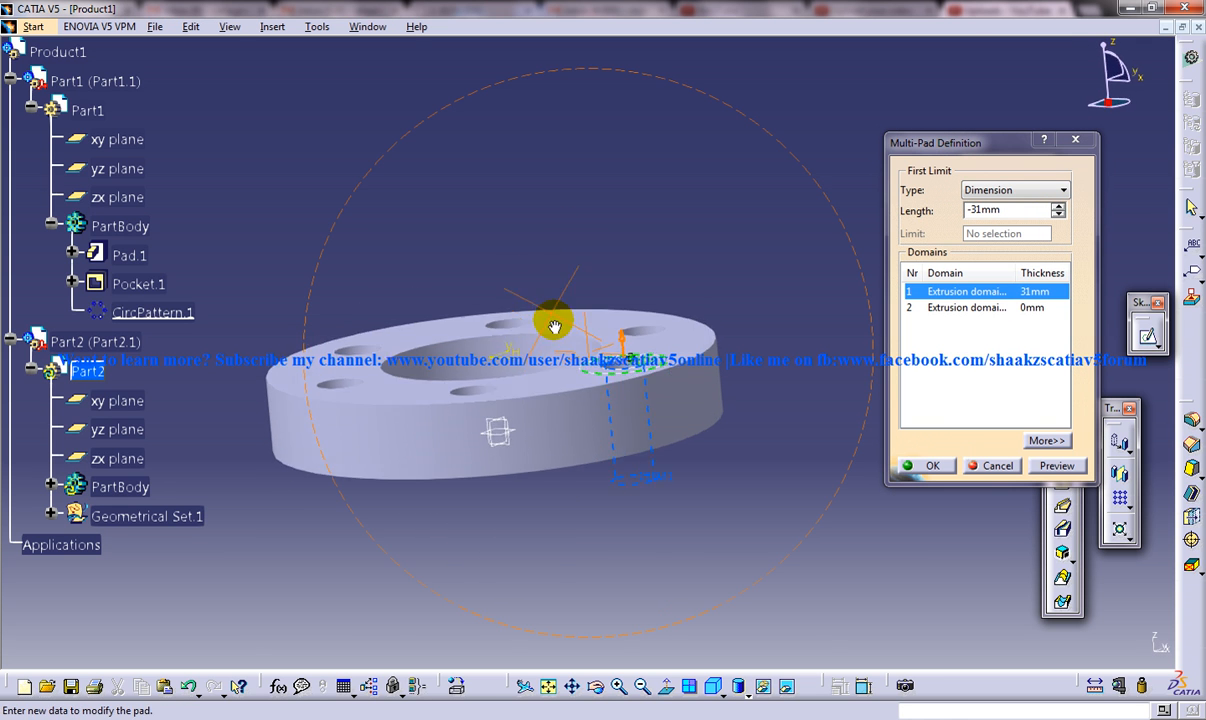
pyautogui.click(1060, 206)
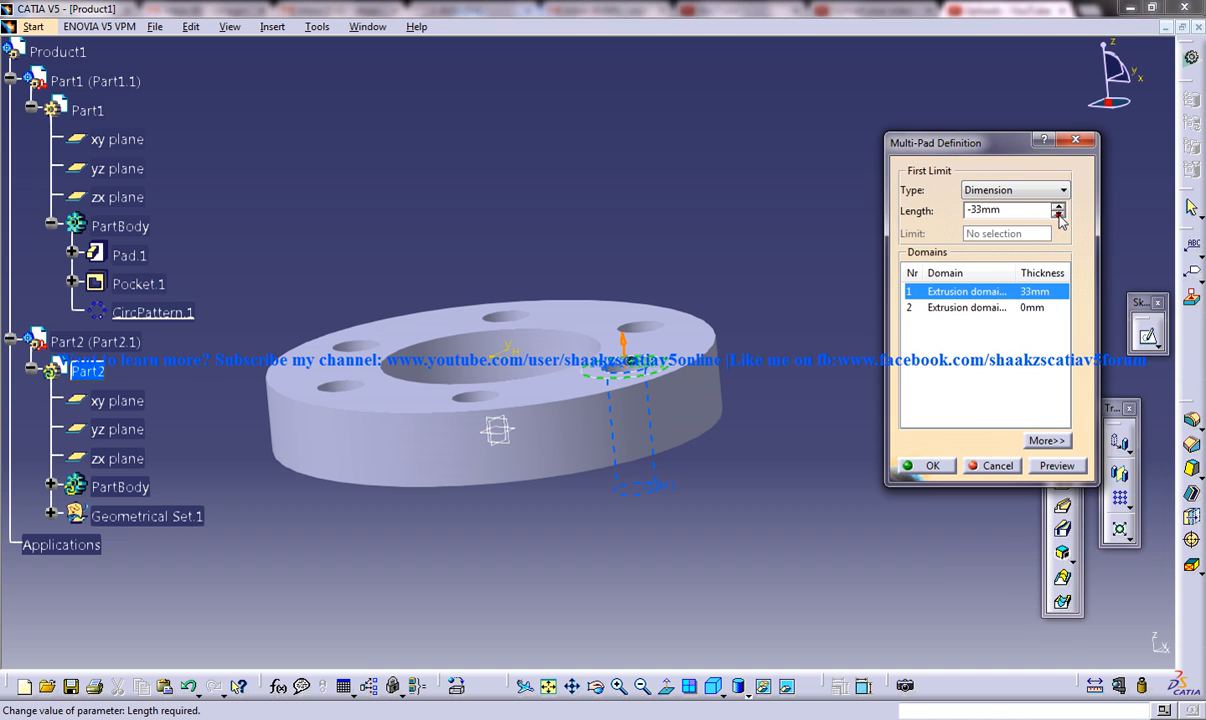
pyautogui.click(1058, 210)
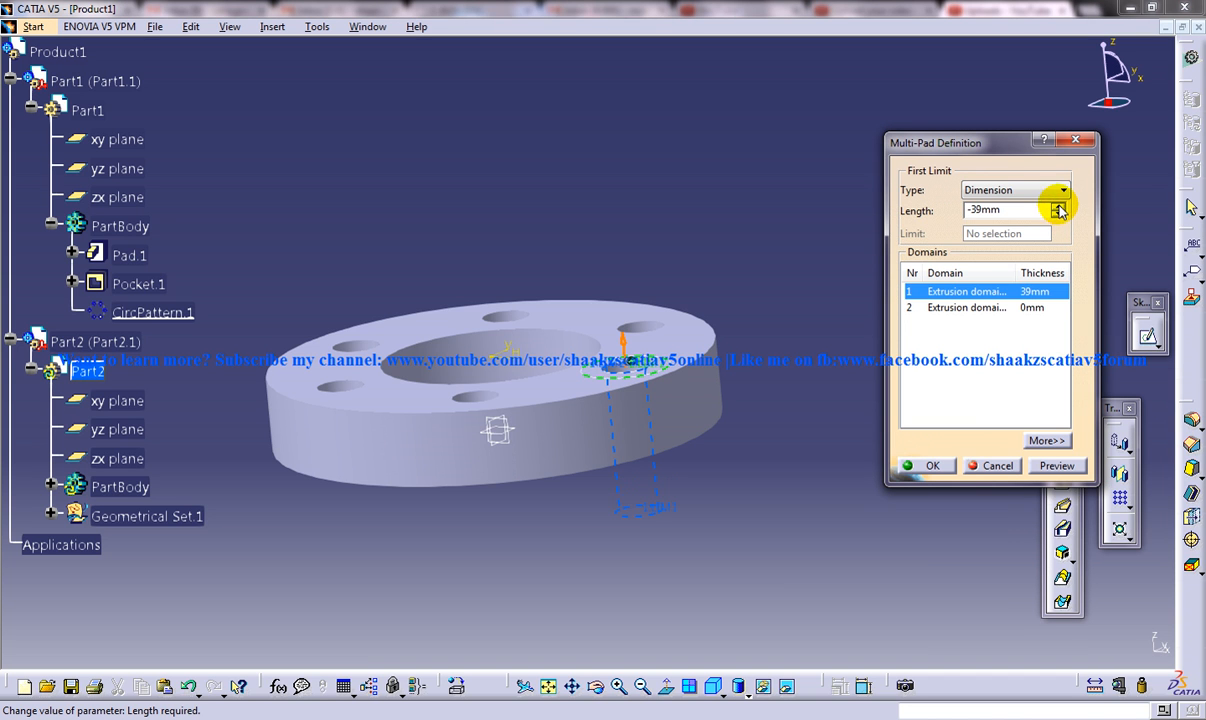
pyautogui.click(1058, 204)
pyautogui.write('6')
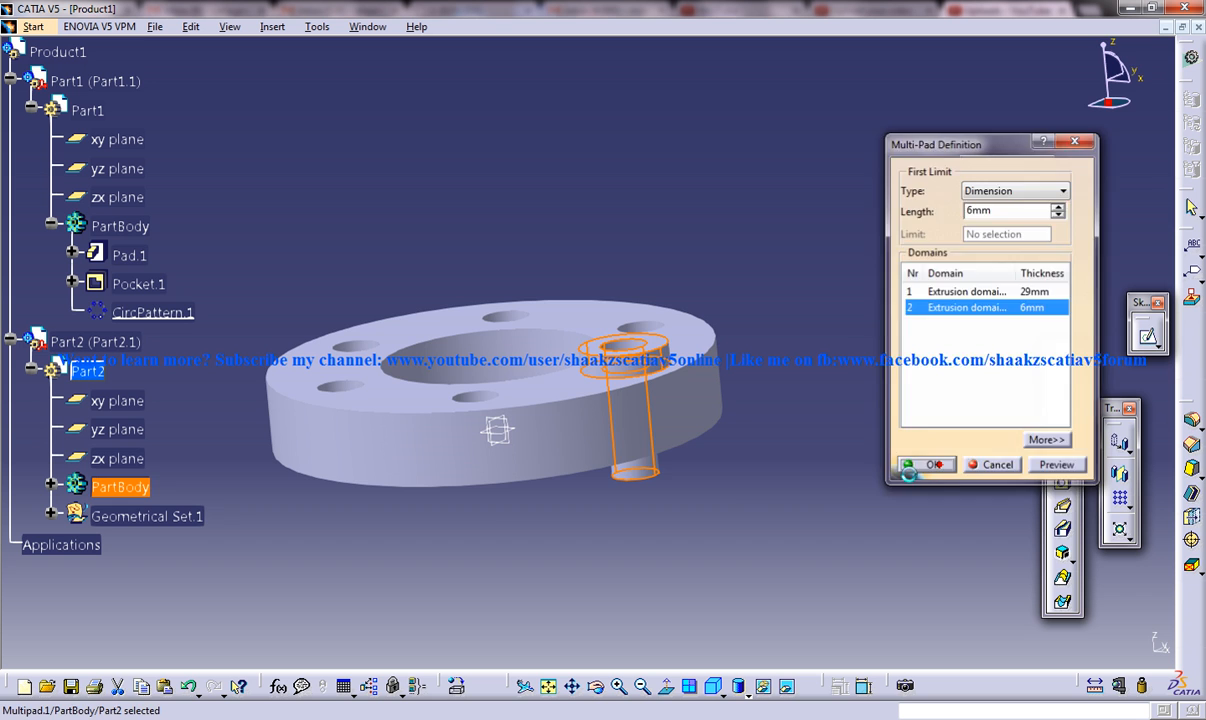
pyautogui.click(924, 464)
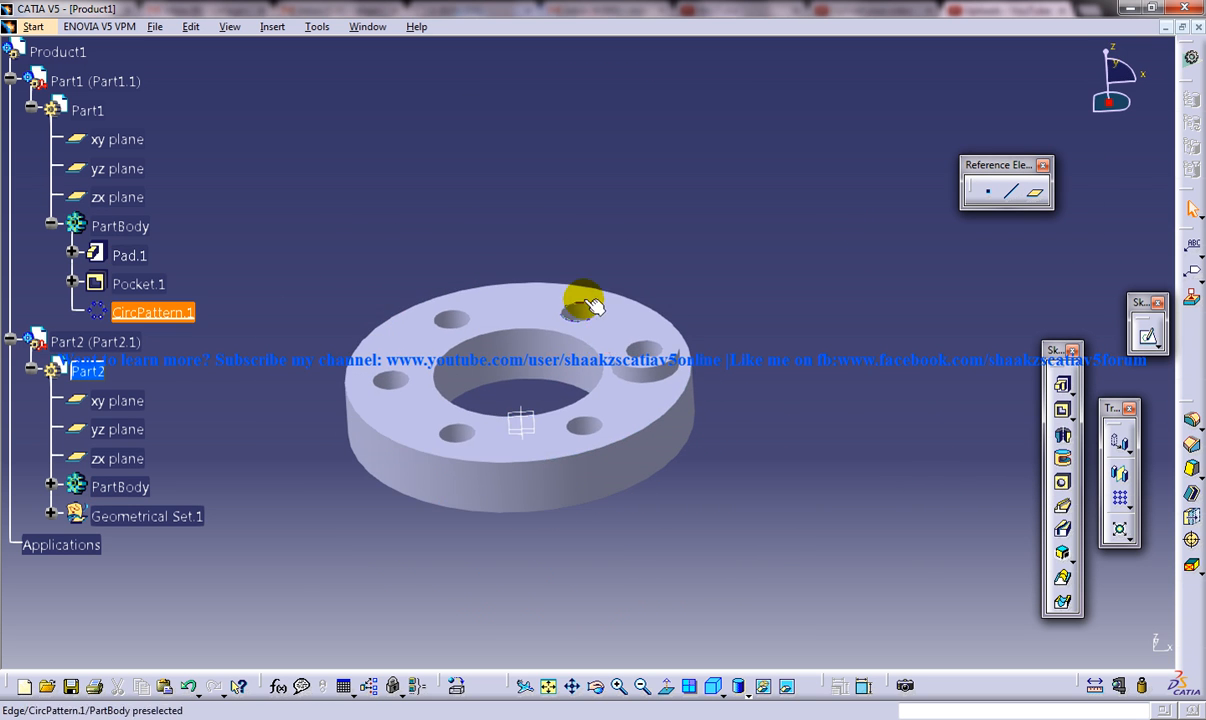
# Activate Product1 and run Edit > Update so the pin appears on the flange.
pyautogui.moveTo(584, 304); pyautogui.dragTo(720, 404)
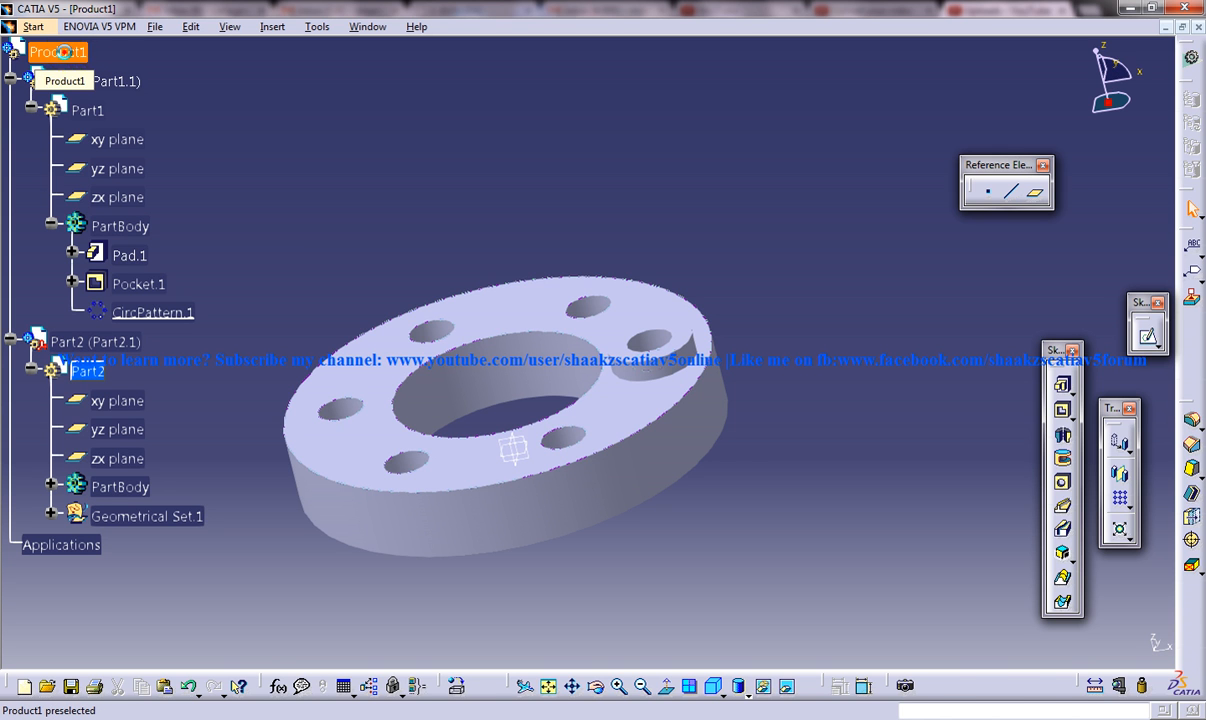
pyautogui.click(190, 26)
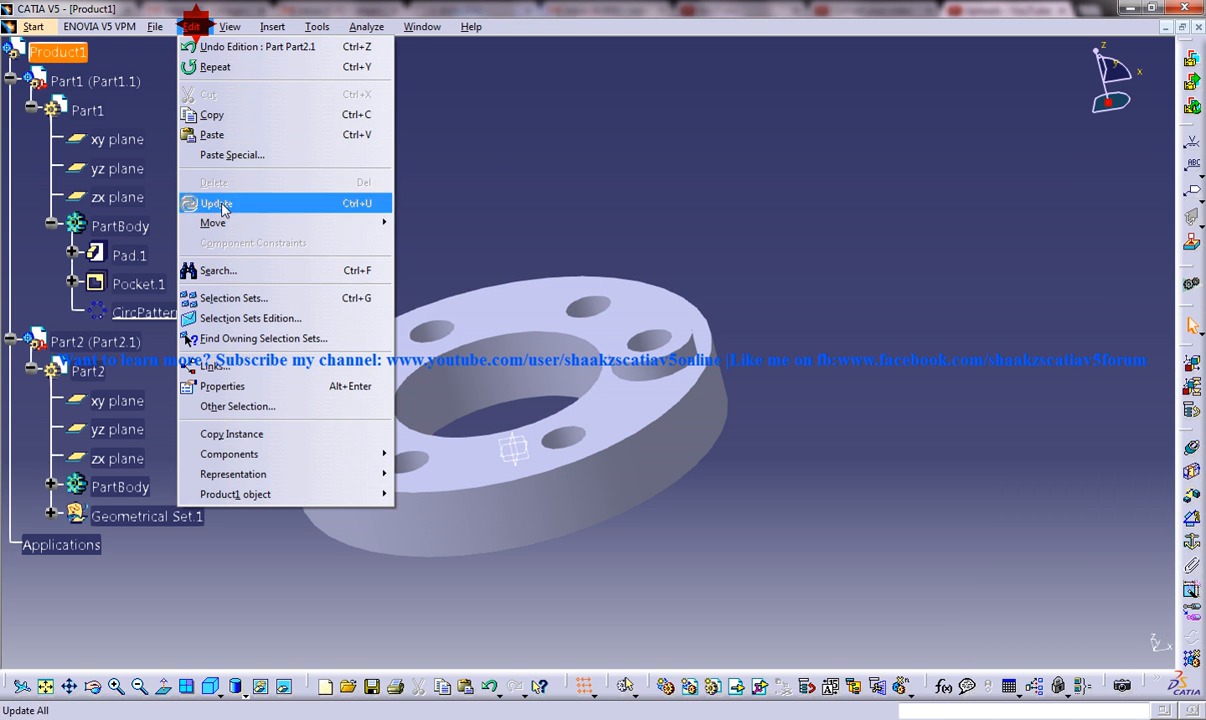
pyautogui.click(216, 204)
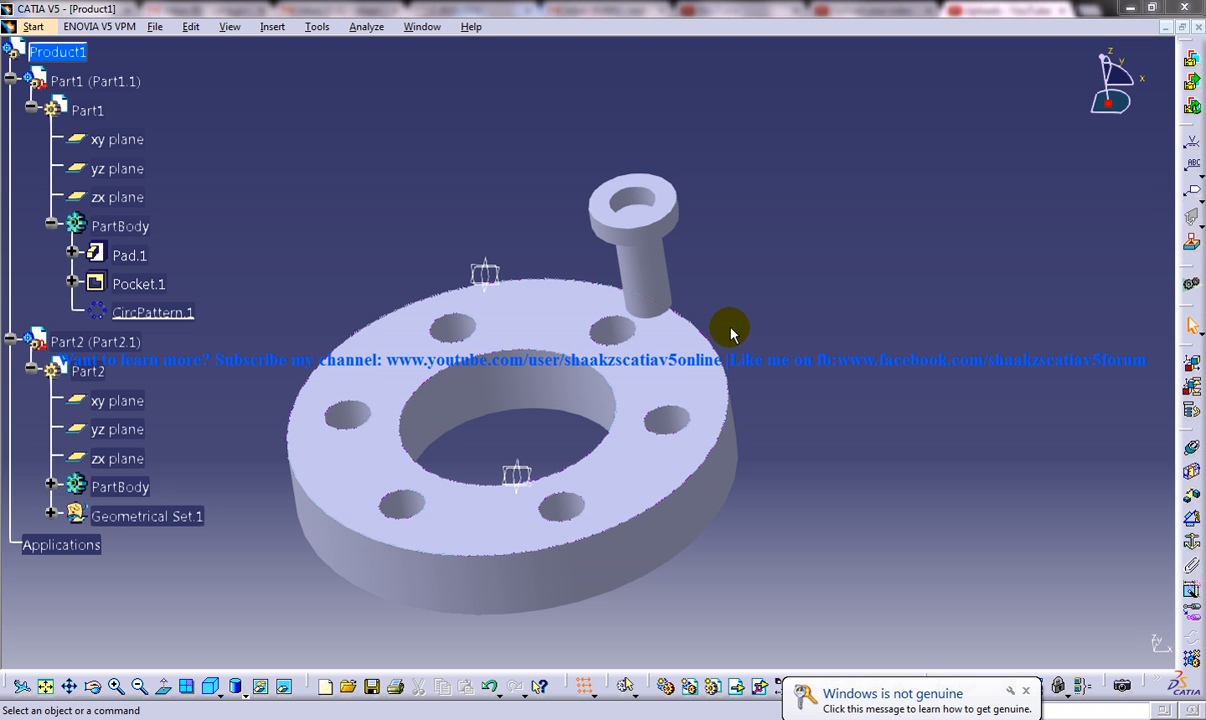
pyautogui.moveTo(600, 318)
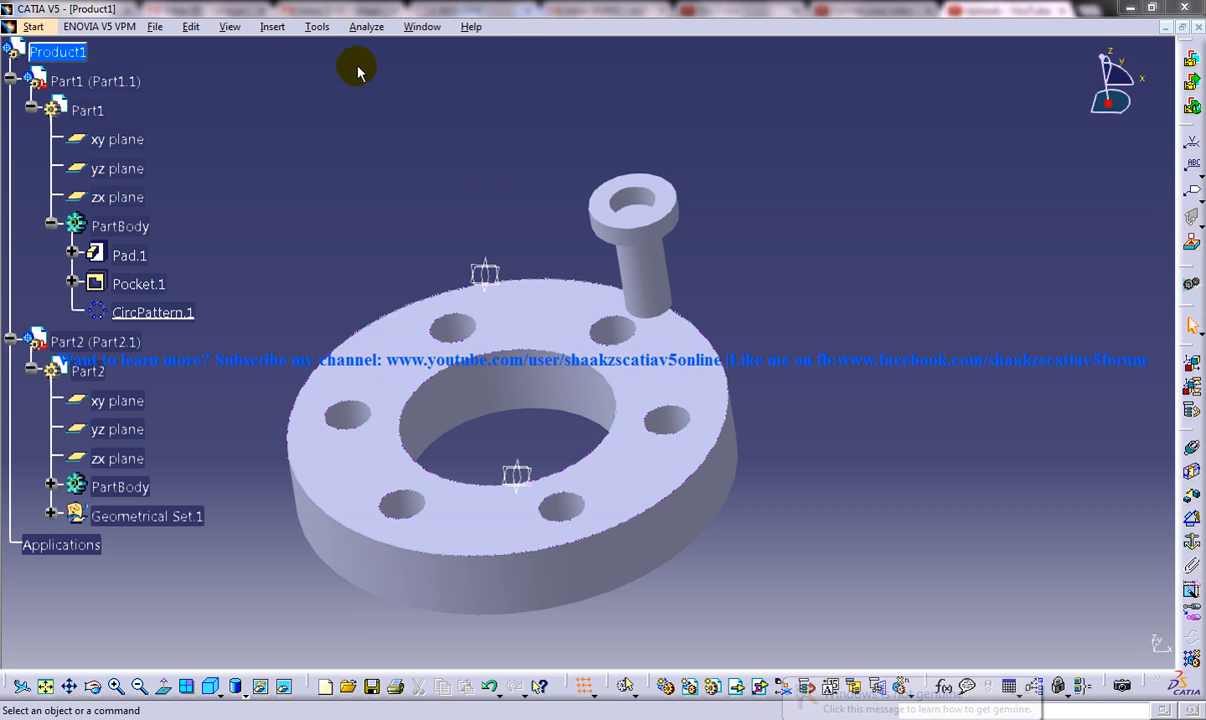
# Constrain the pin coincident with a hole axis and its head in contact with the flange face.
pyautogui.click(272, 26)
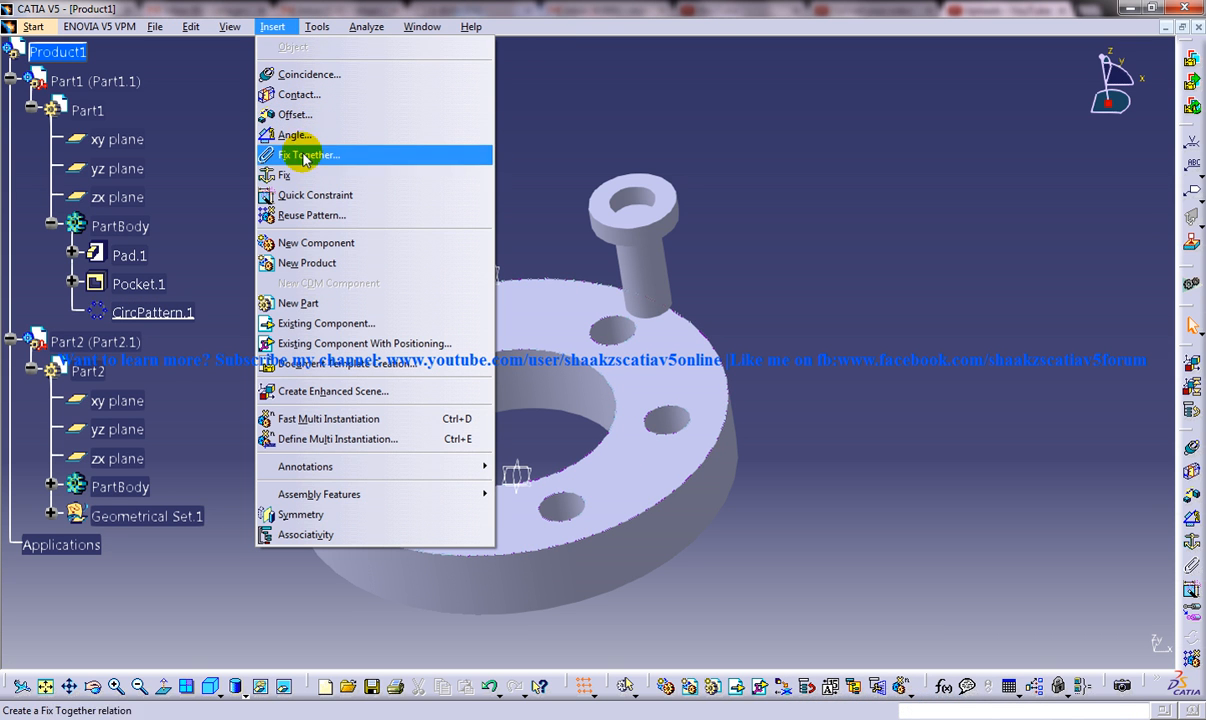
pyautogui.moveTo(348, 216)
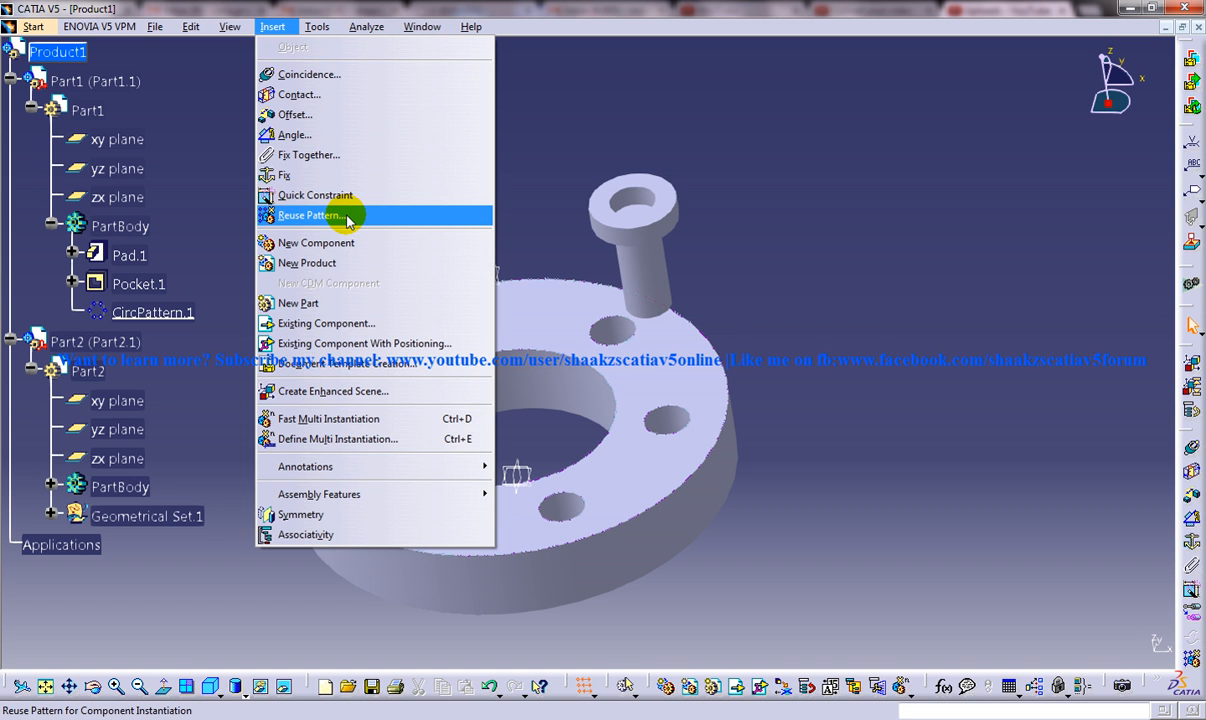
pyautogui.moveTo(316, 196)
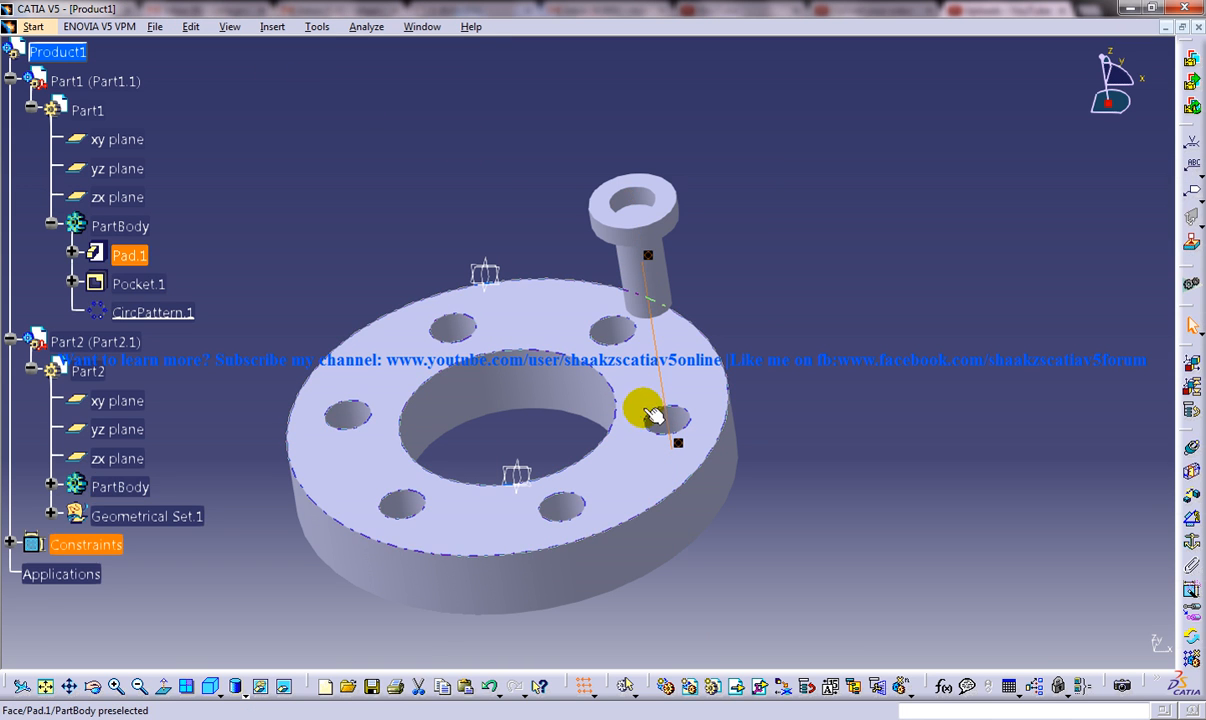
pyautogui.click(272, 26)
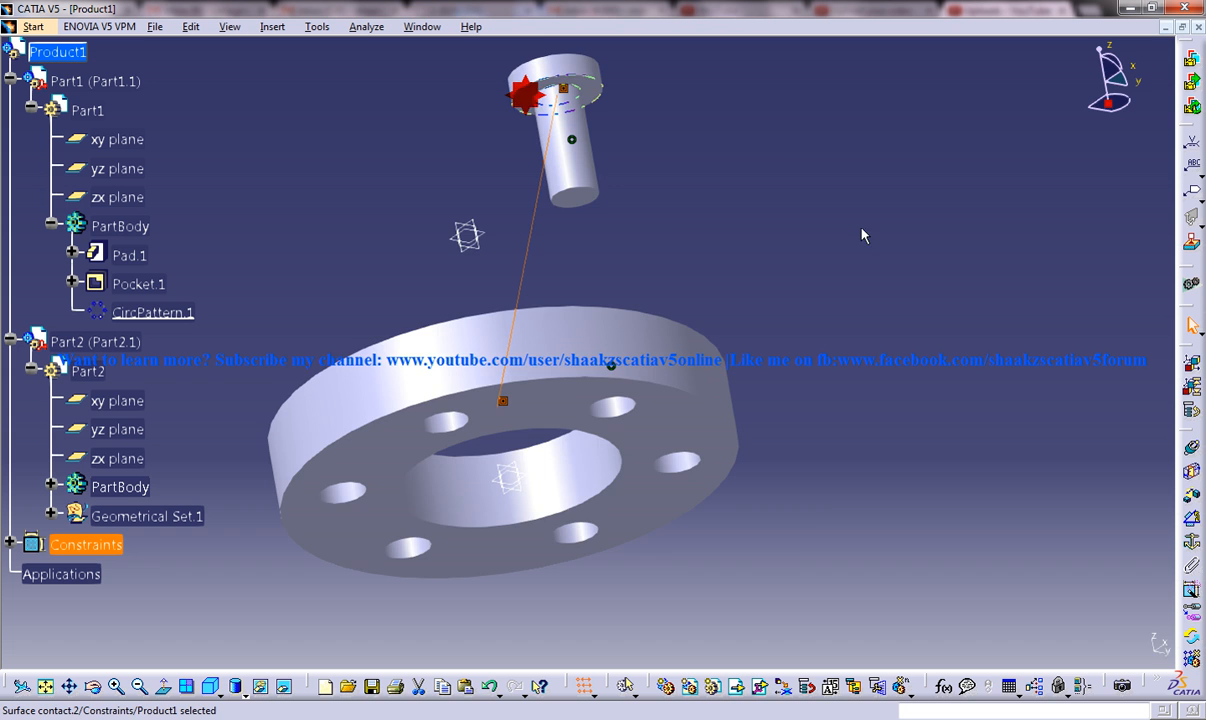
pyautogui.click(228, 26)
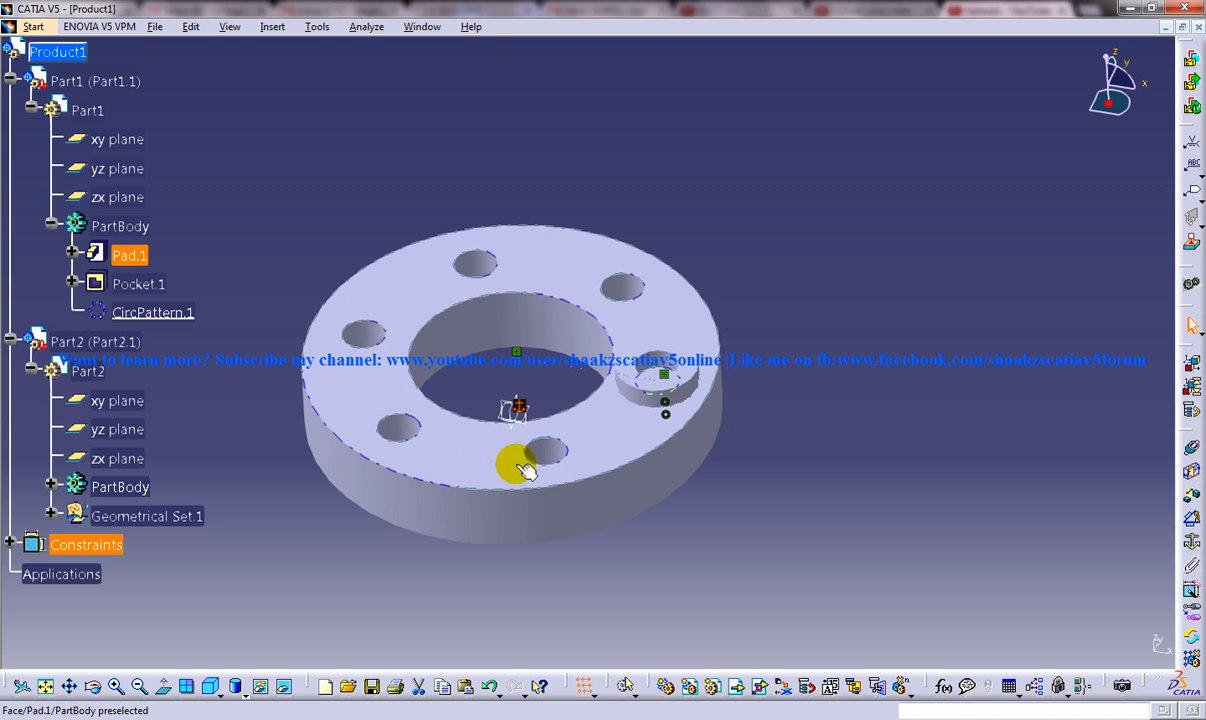
pyautogui.moveTo(524, 240)
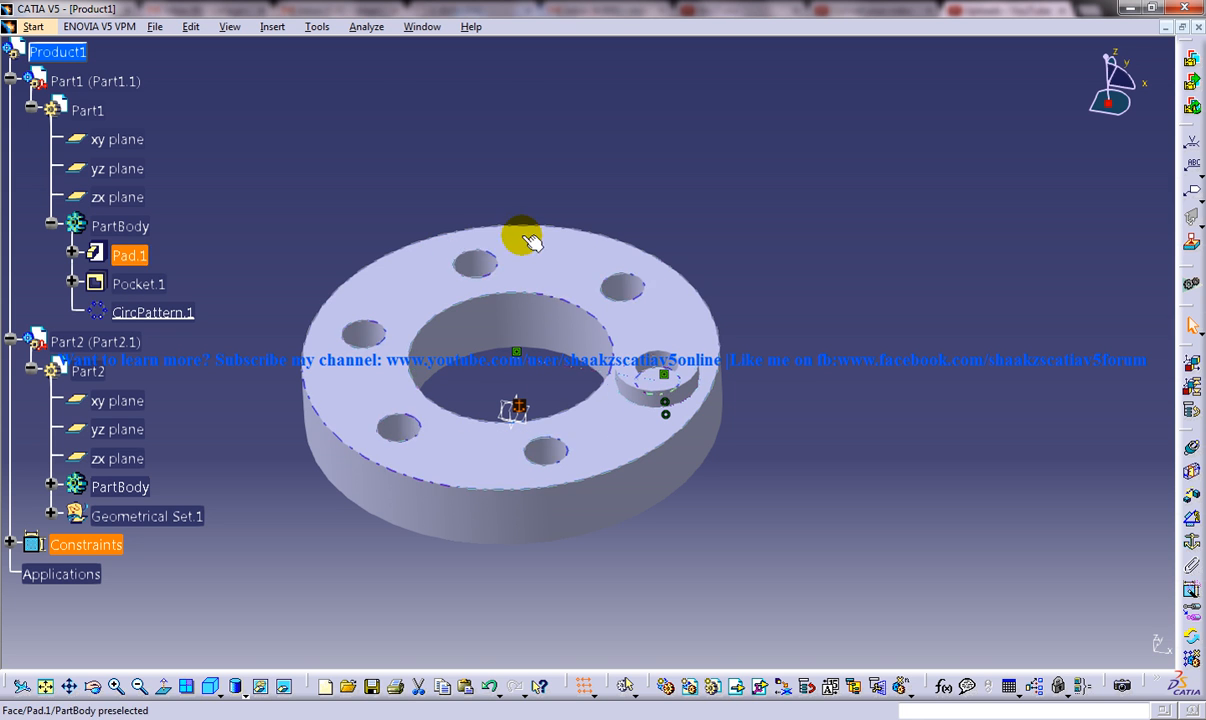
# Review the Tools menu without choosing anything, then reach the Insert commands for patterning the pin.
pyautogui.click(272, 26)
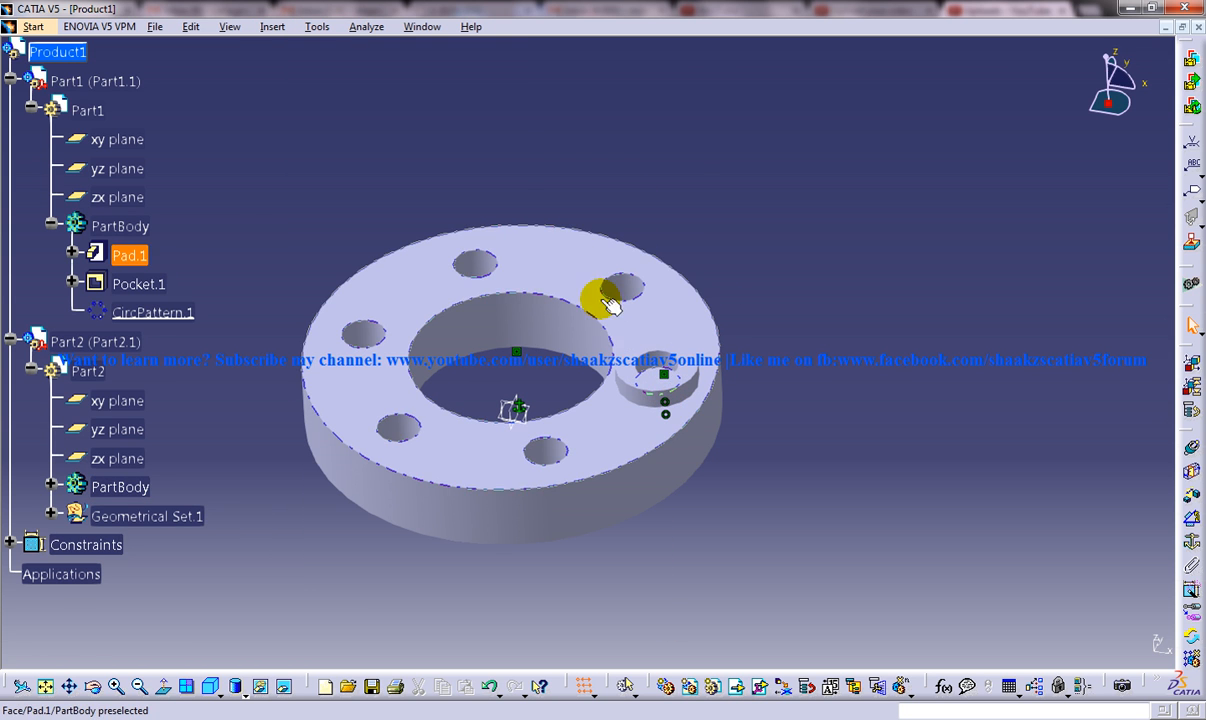
pyautogui.click(316, 26)
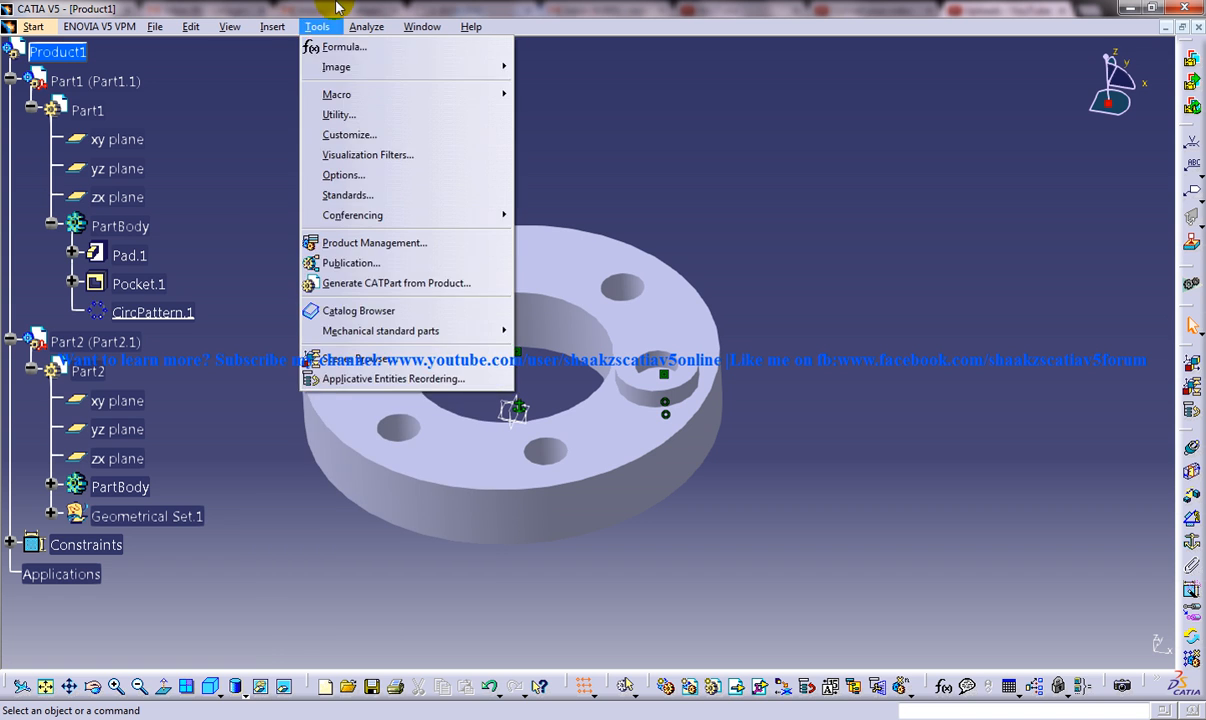
pyautogui.click(684, 252)
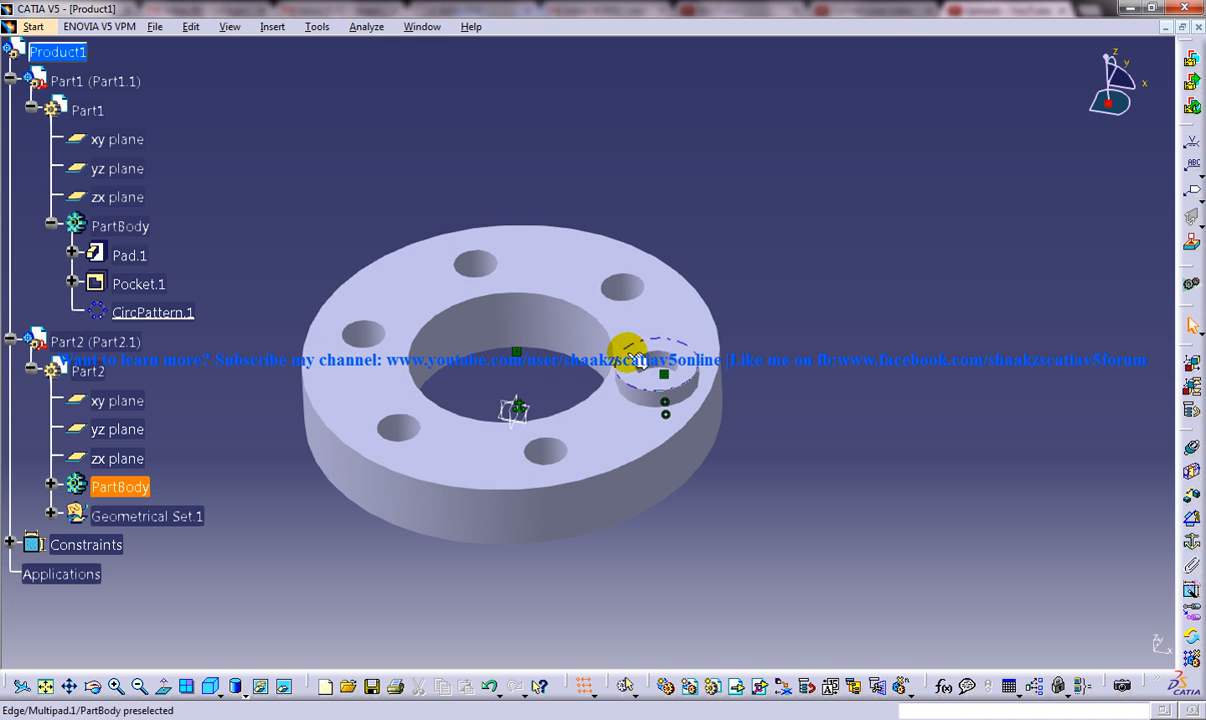
pyautogui.click(152, 312)
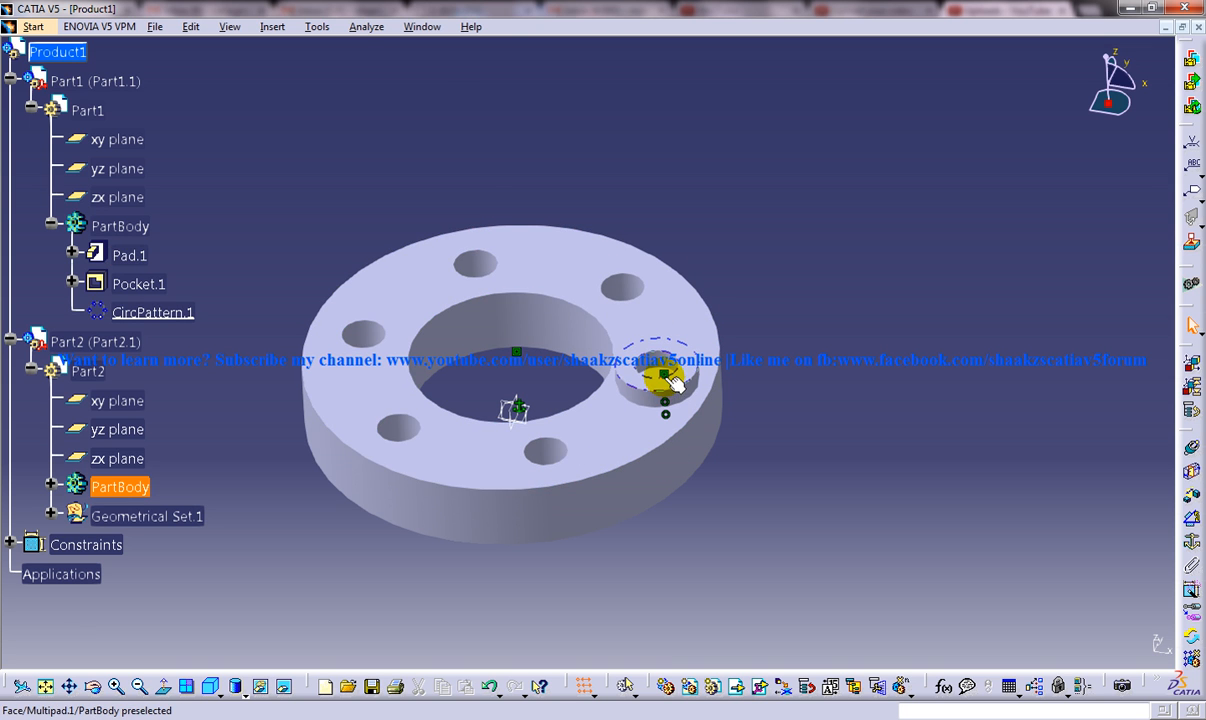
pyautogui.click(272, 26)
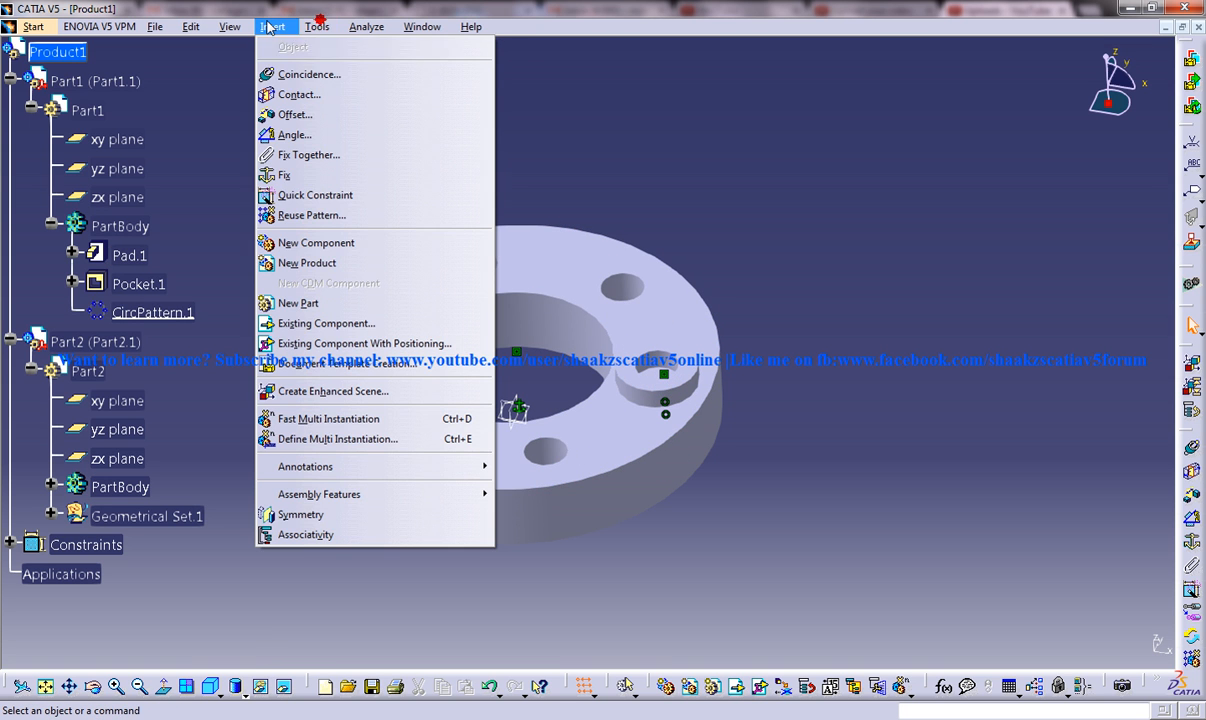
# Reuse CircPattern.1 with Part2, keeping Coincidence.1 and Surface contact.2, to place pins in all six holes.
pyautogui.click(336, 440)
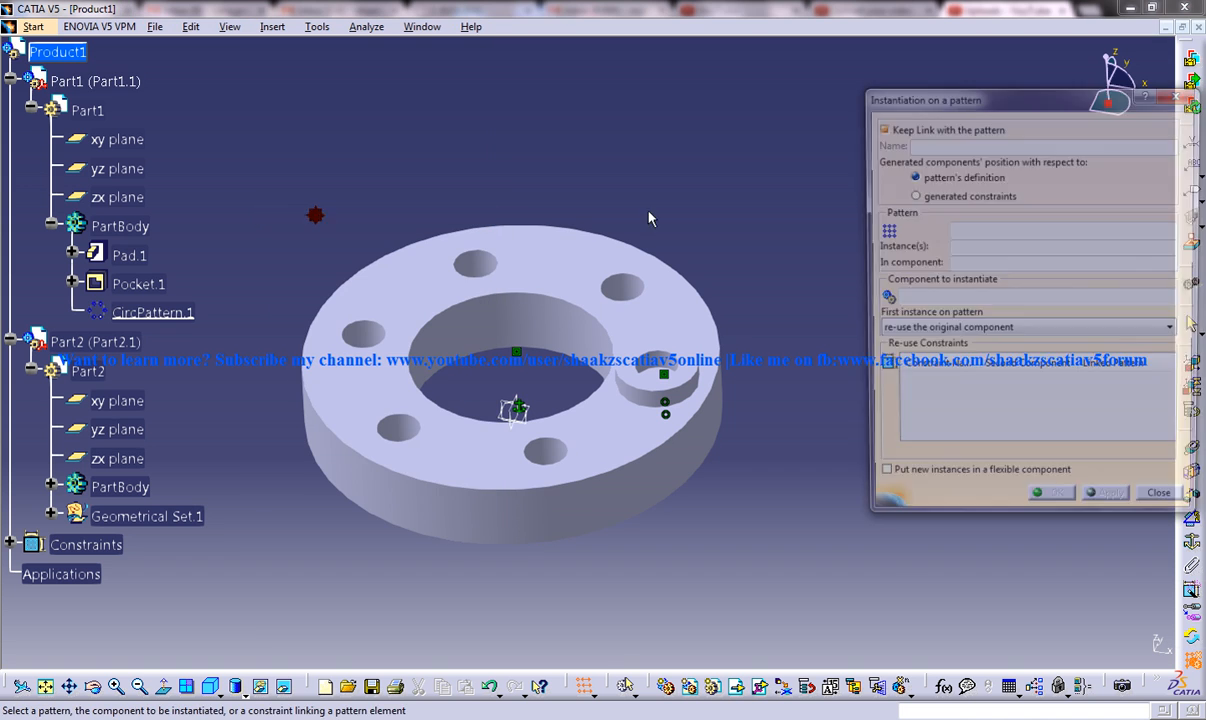
pyautogui.click(152, 312)
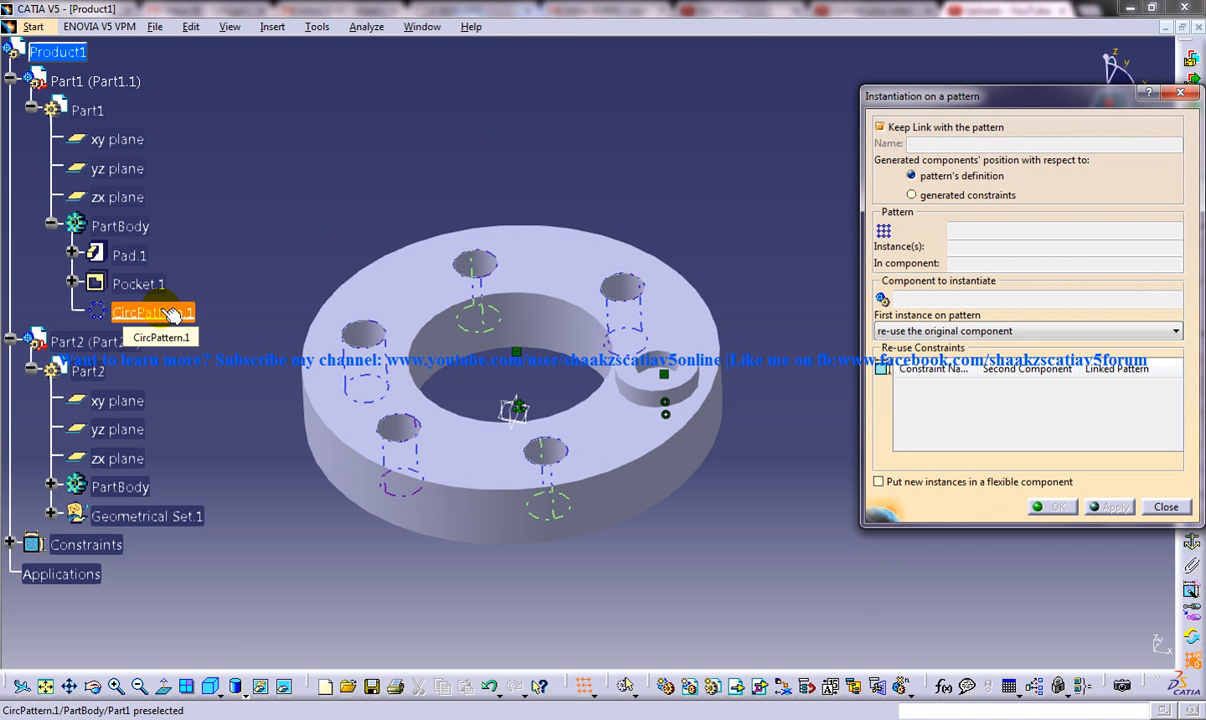
pyautogui.click(152, 312)
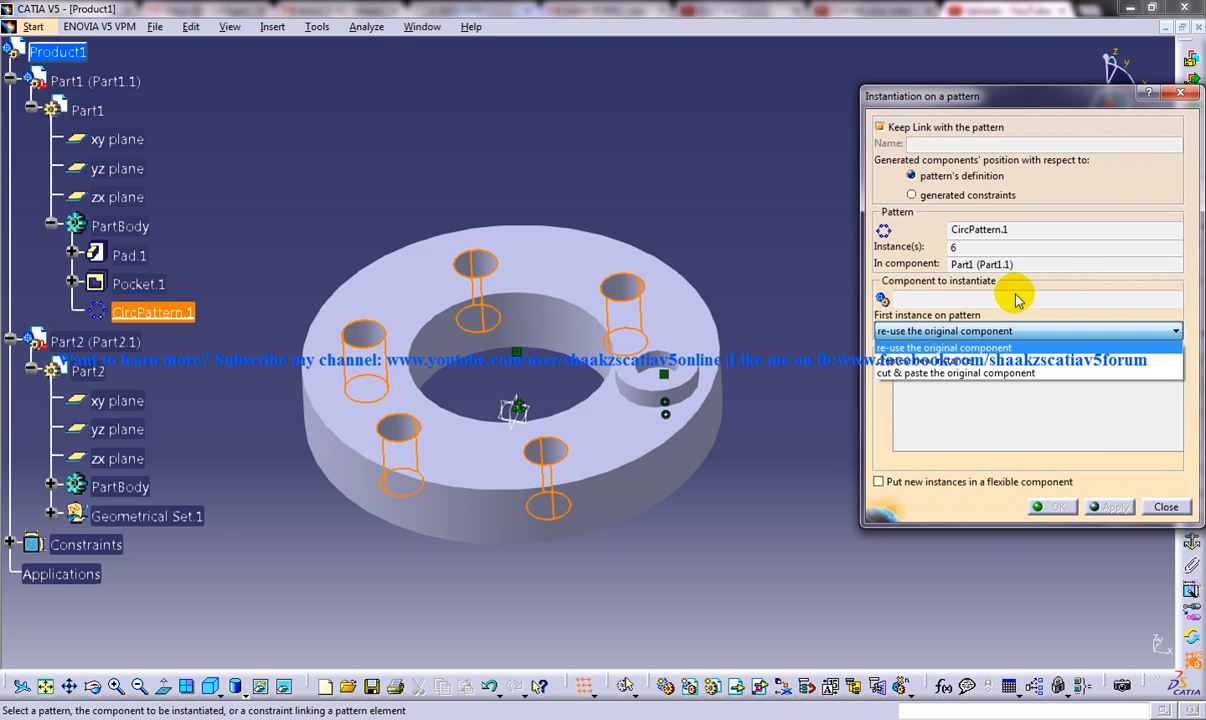
pyautogui.click(910, 194)
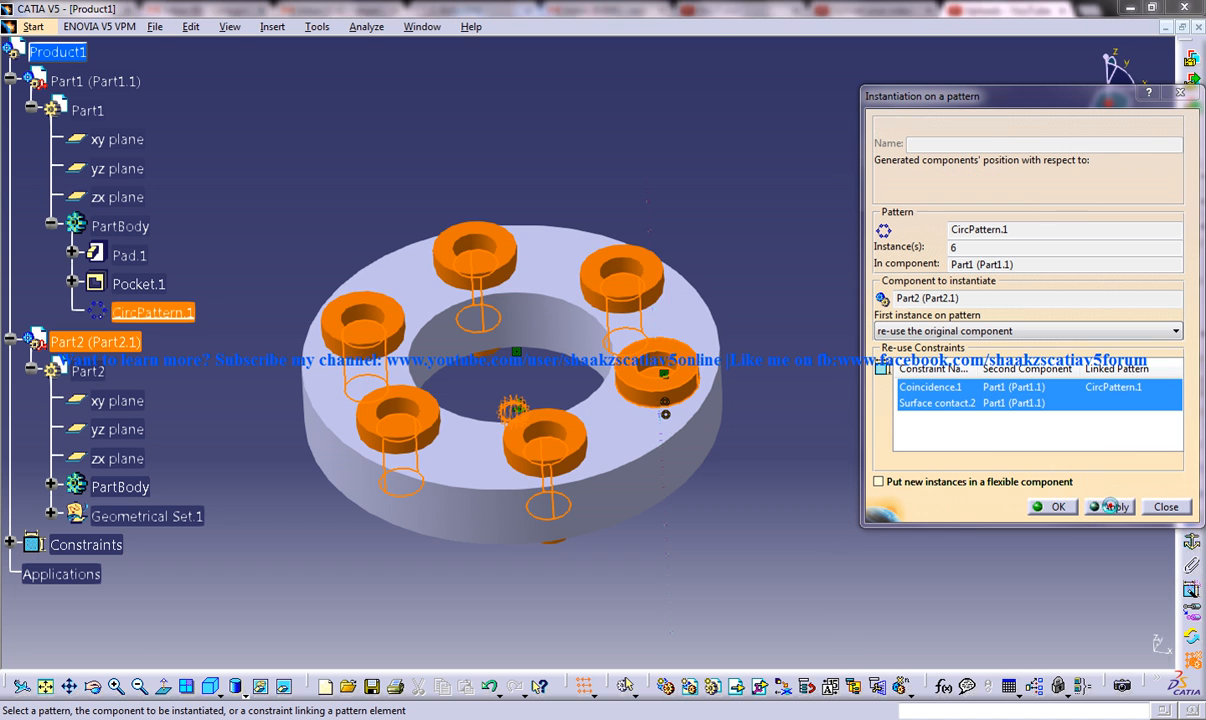
pyautogui.click(1108, 508)
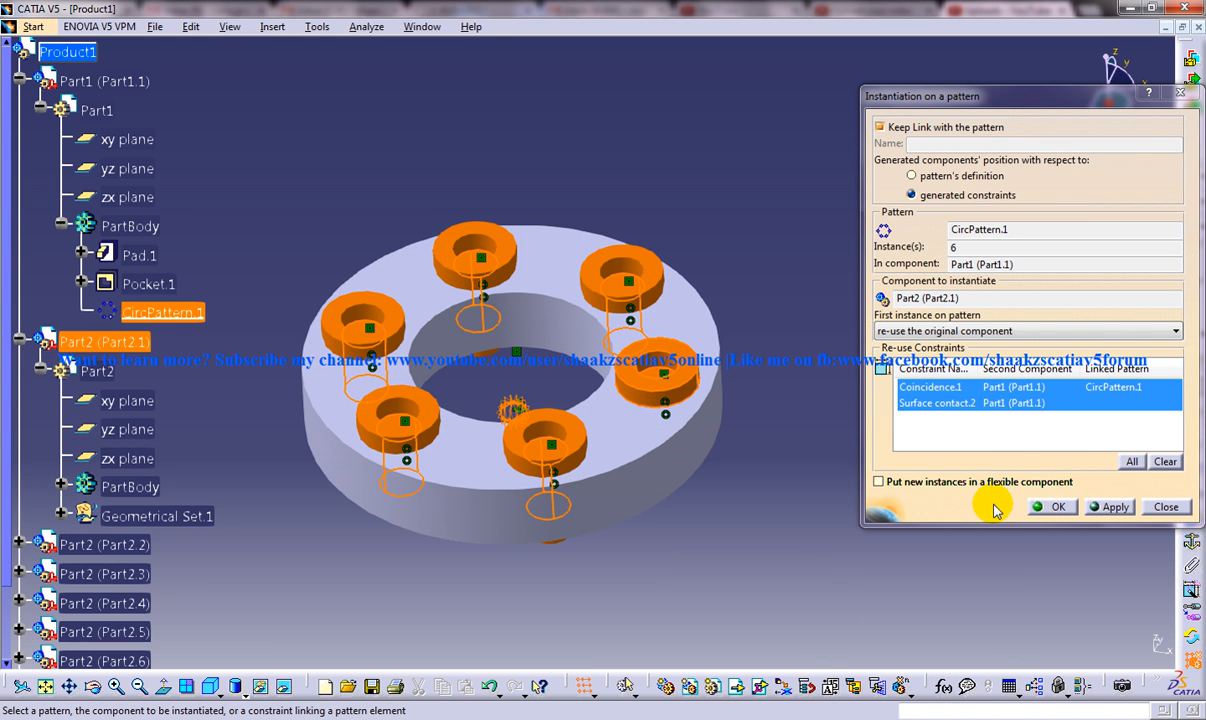
pyautogui.click(1058, 506)
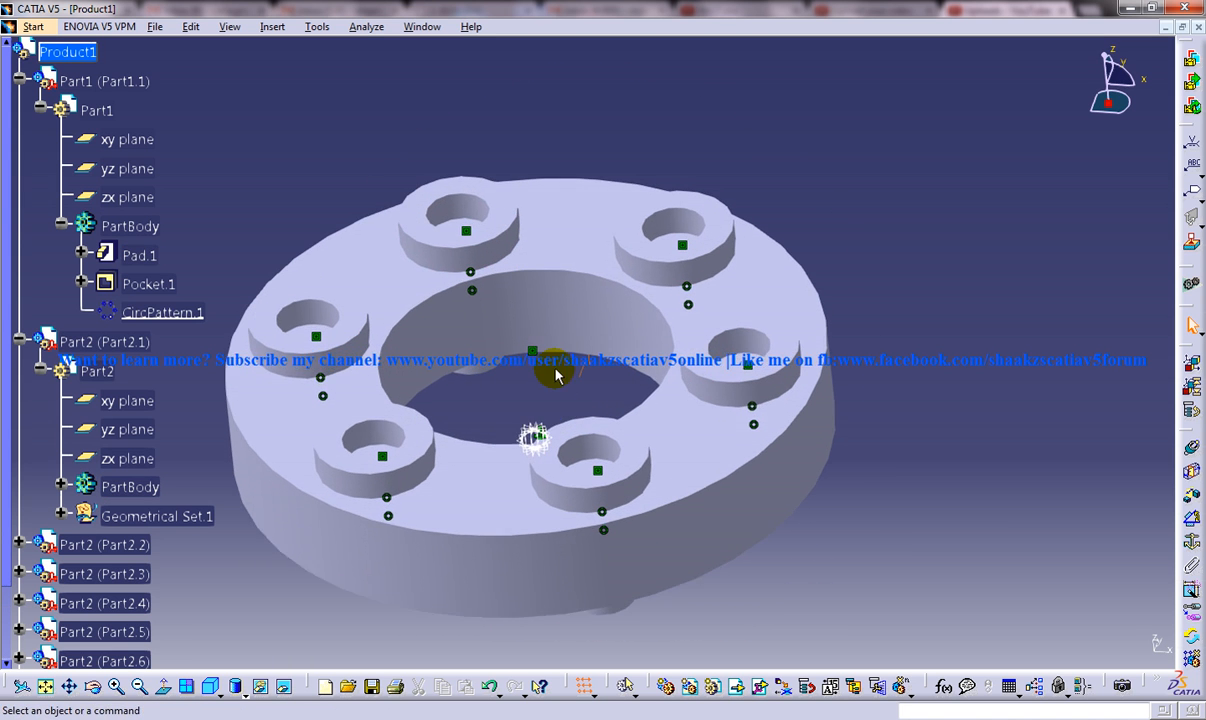
pyautogui.moveTo(556, 376); pyautogui.dragTo(476, 140)
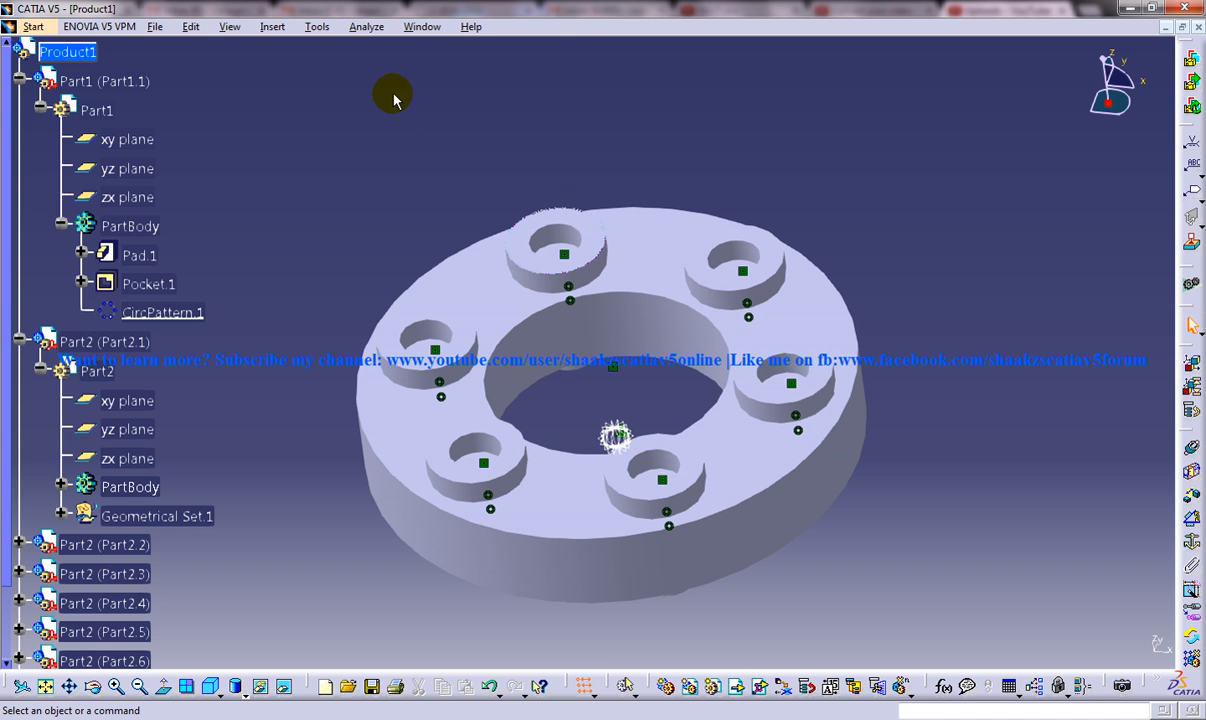
pyautogui.click(190, 26)
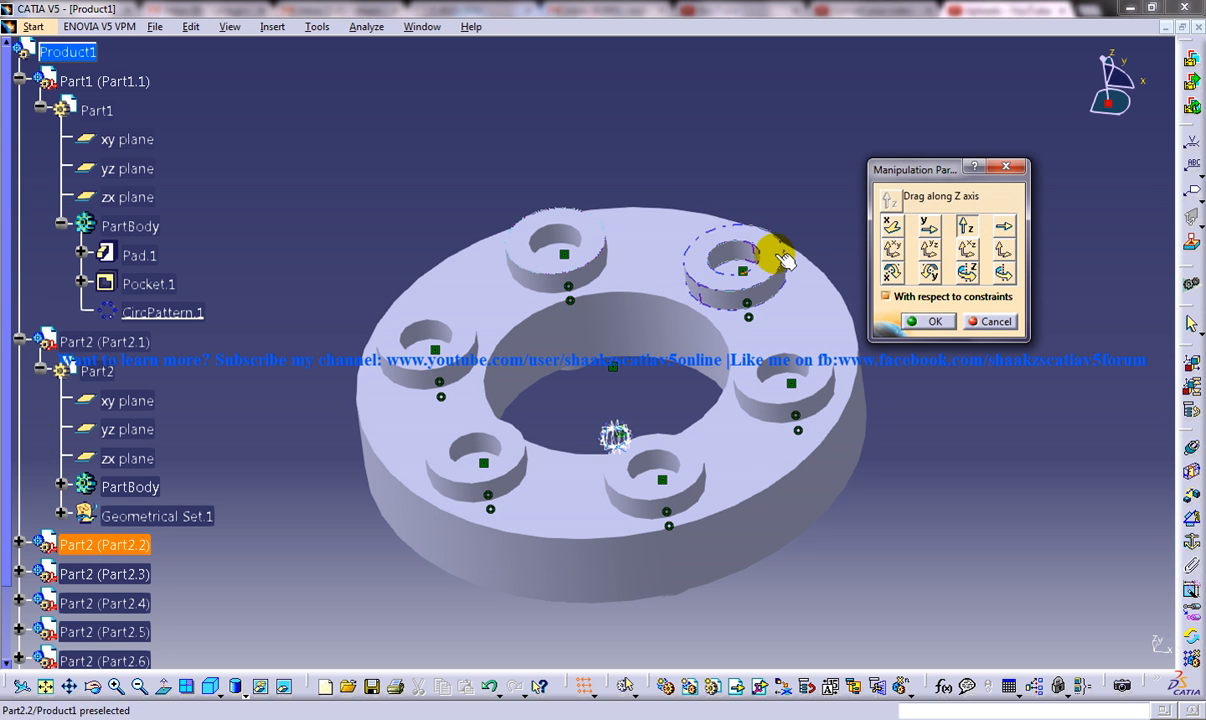
pyautogui.click(420, 324)
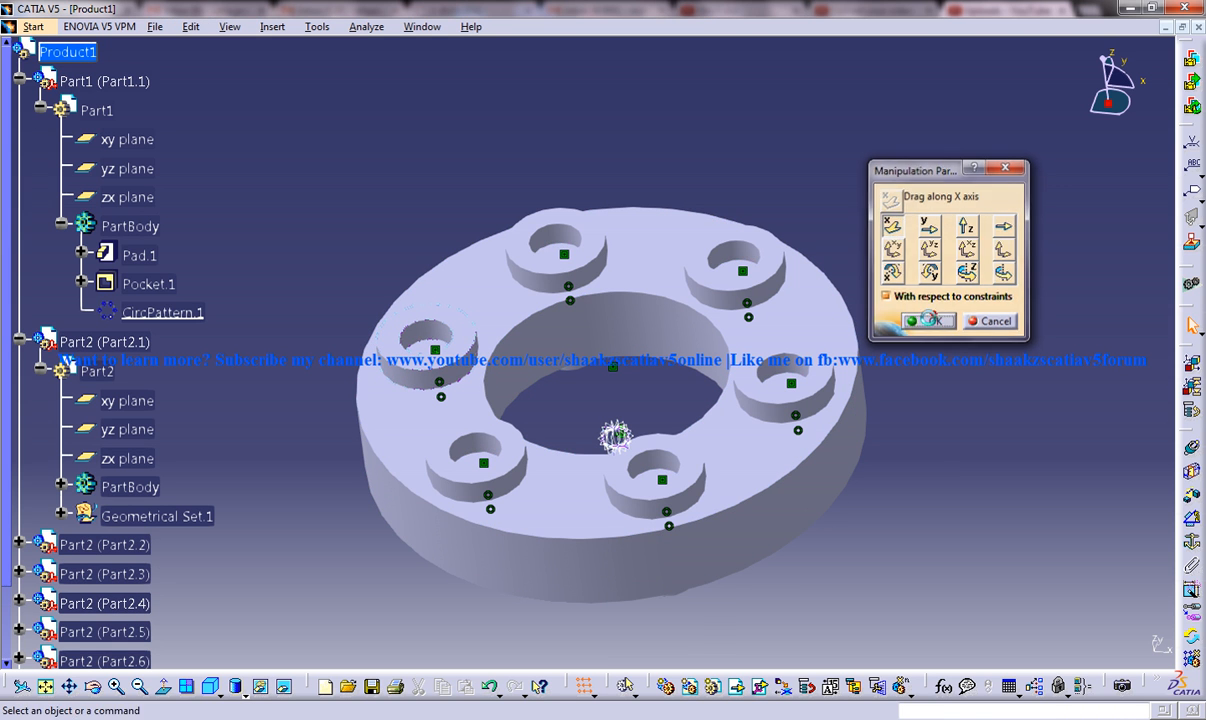
pyautogui.click(272, 26)
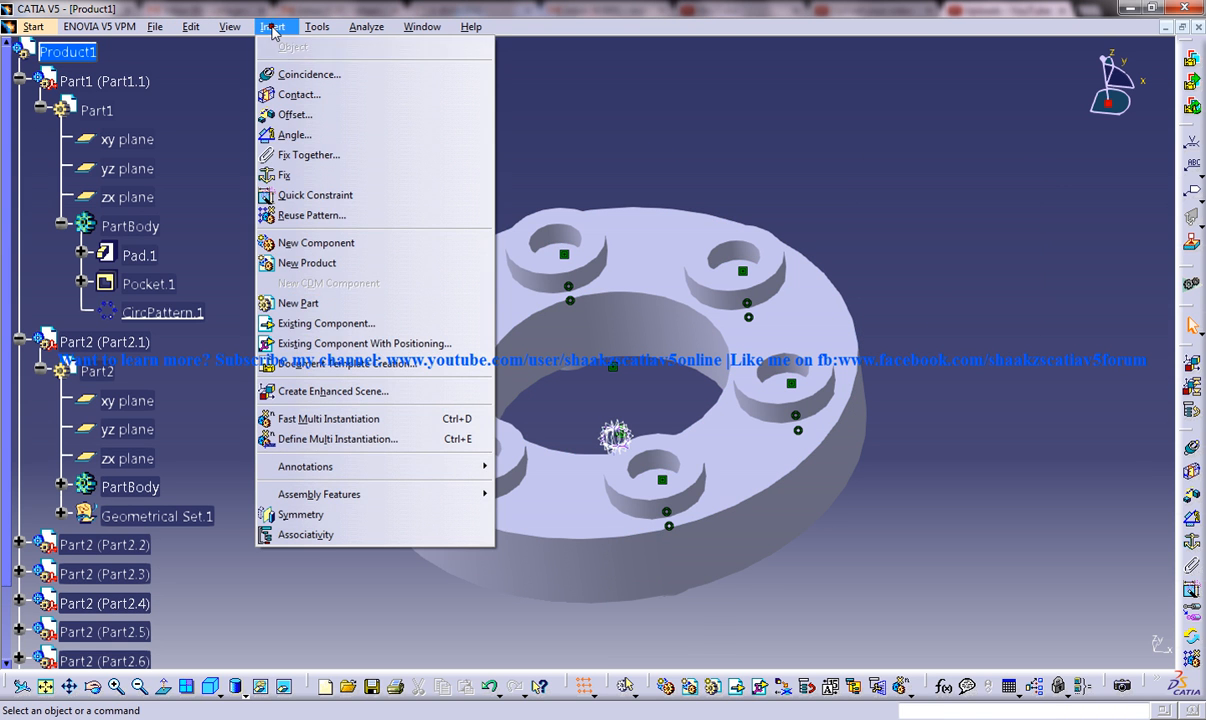
pyautogui.moveTo(294, 48)
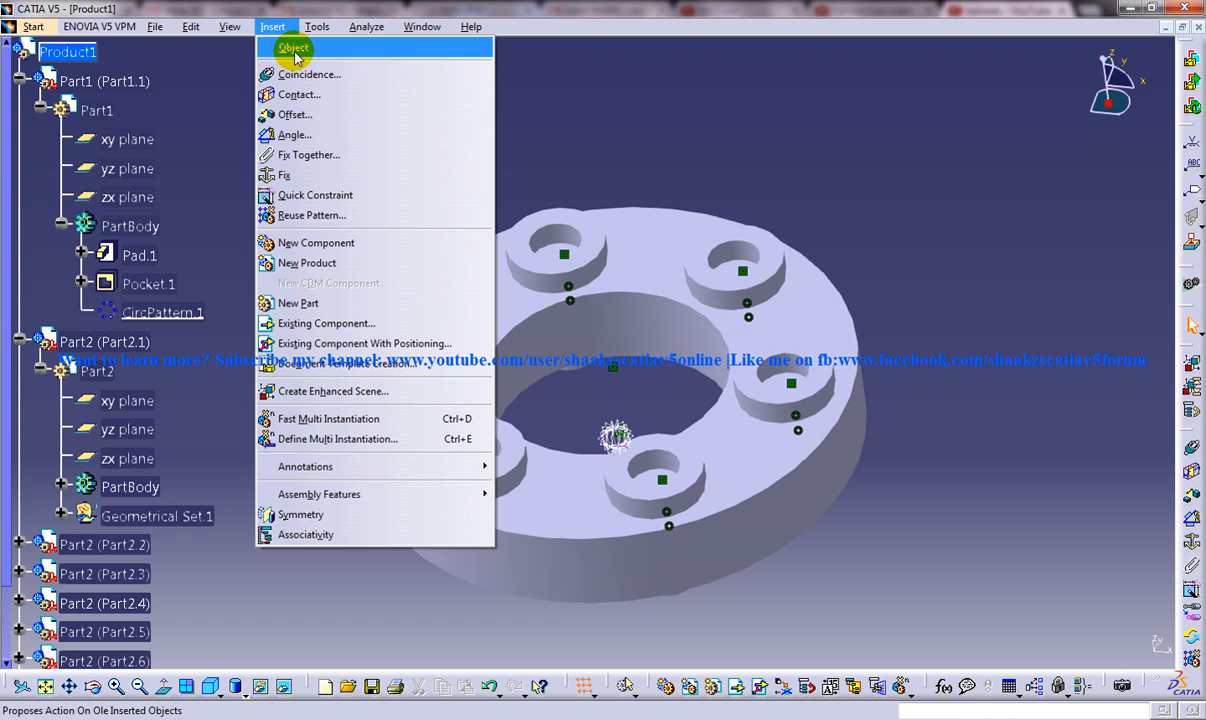